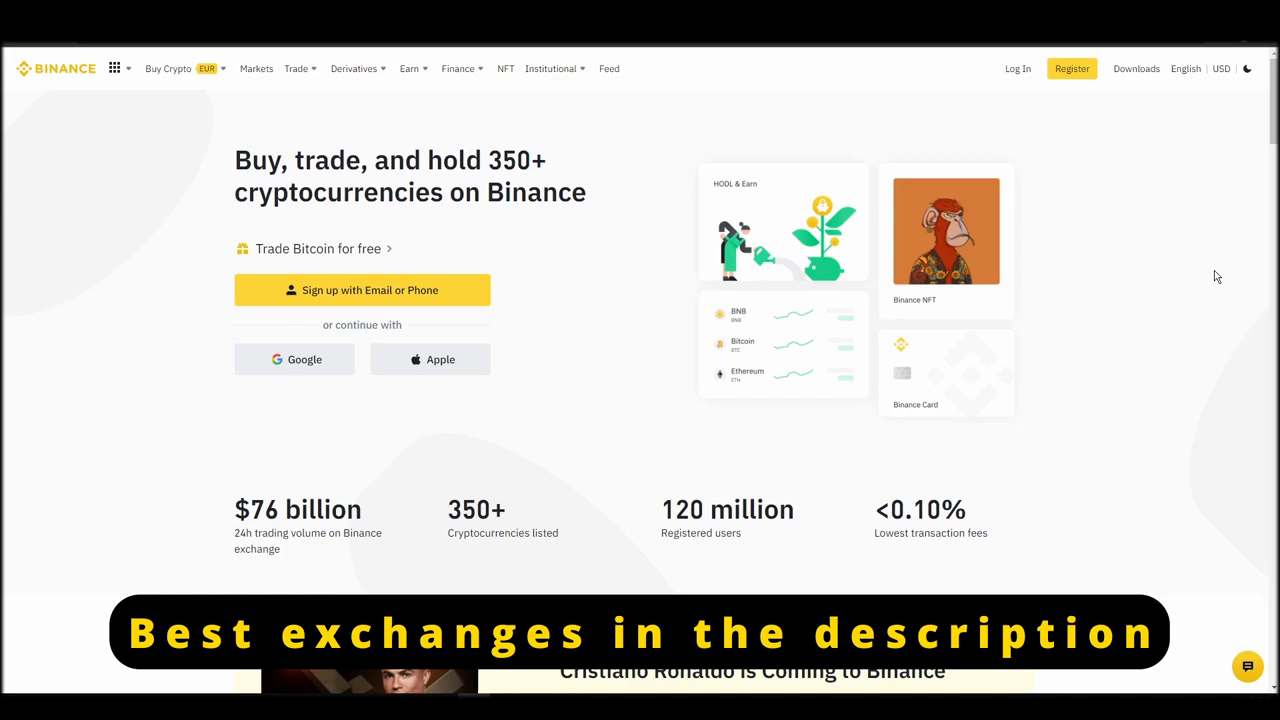
Step: Register a personal Binance account and solve the slider security puzzle
click(1071, 68)
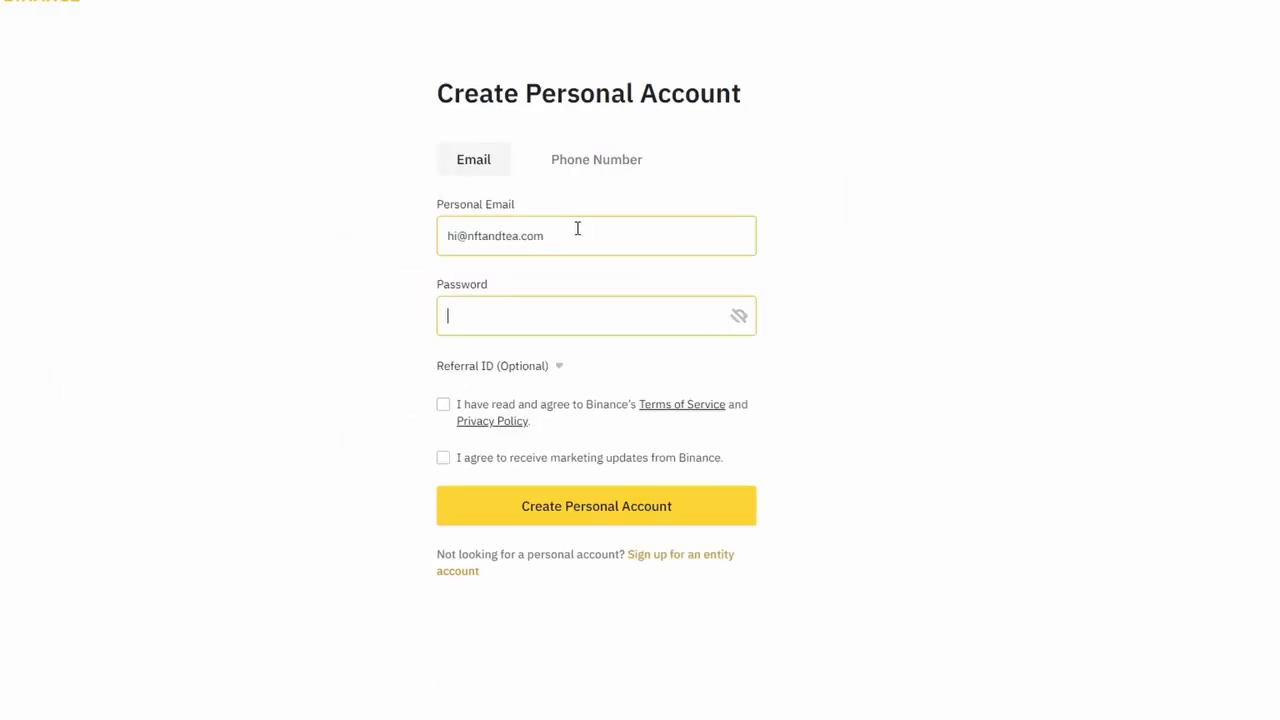
click(596, 505)
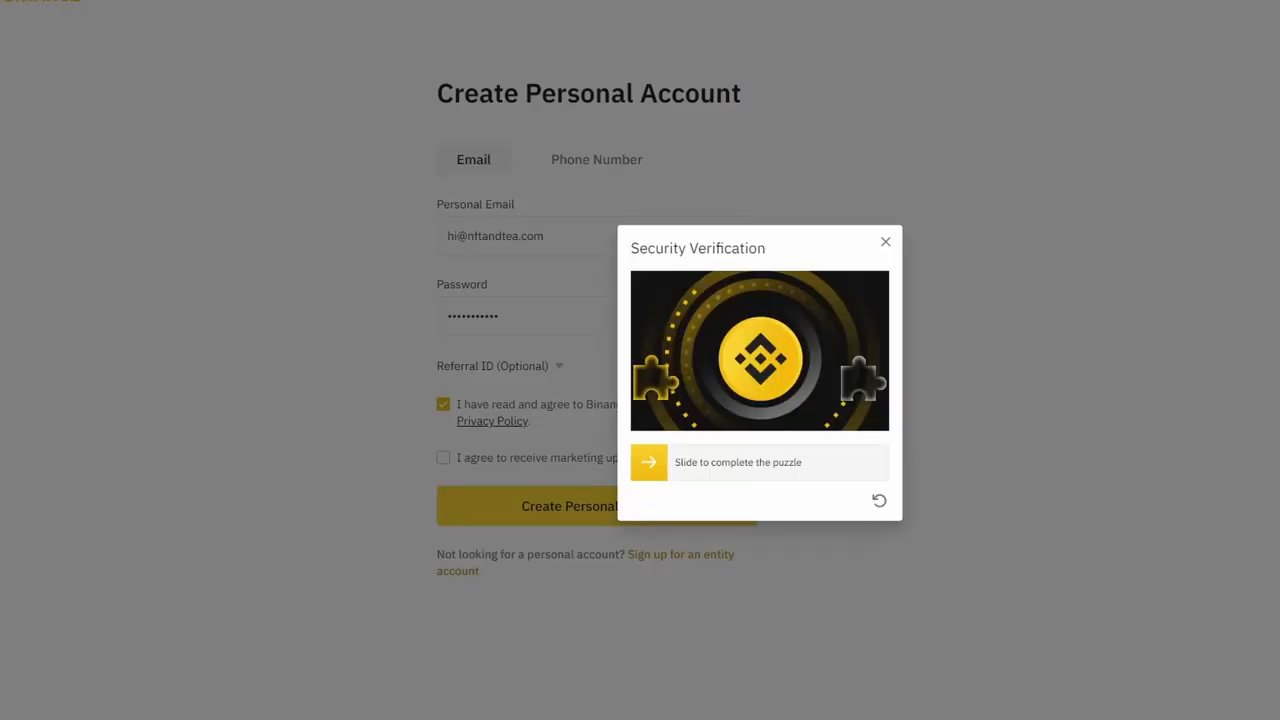
drag(648, 462, 880, 462)
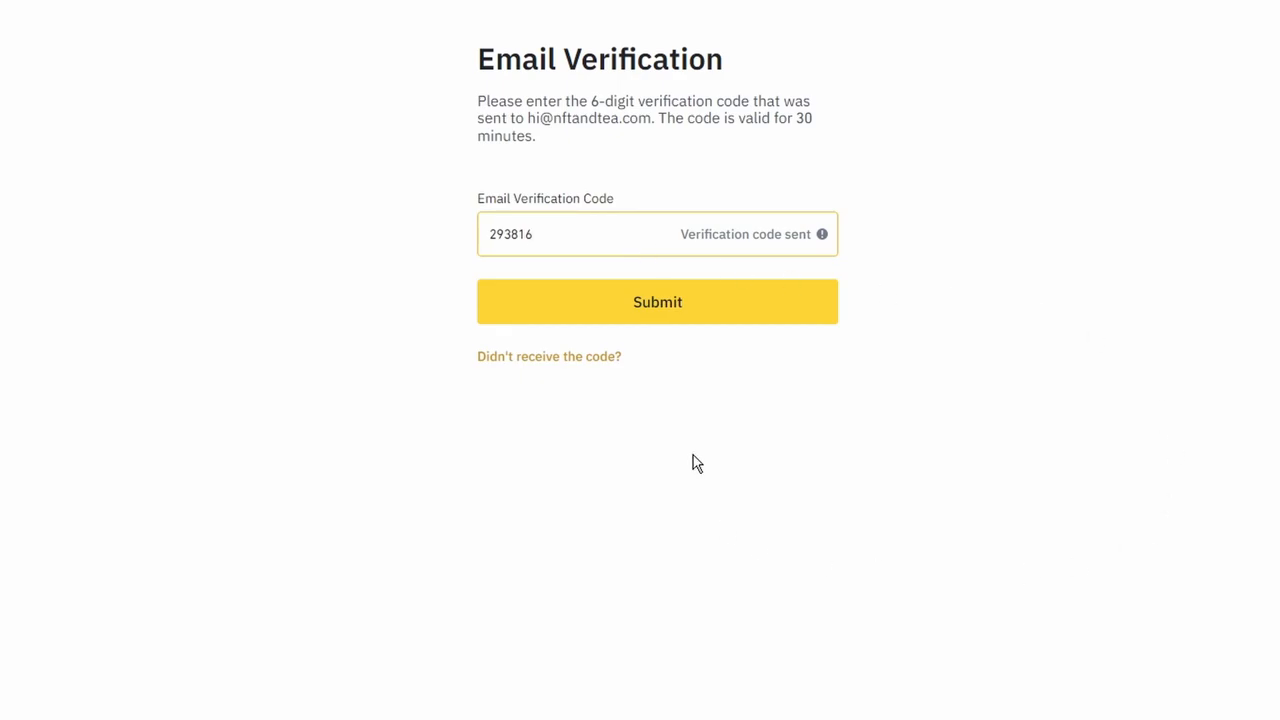
mouse_move(700, 308)
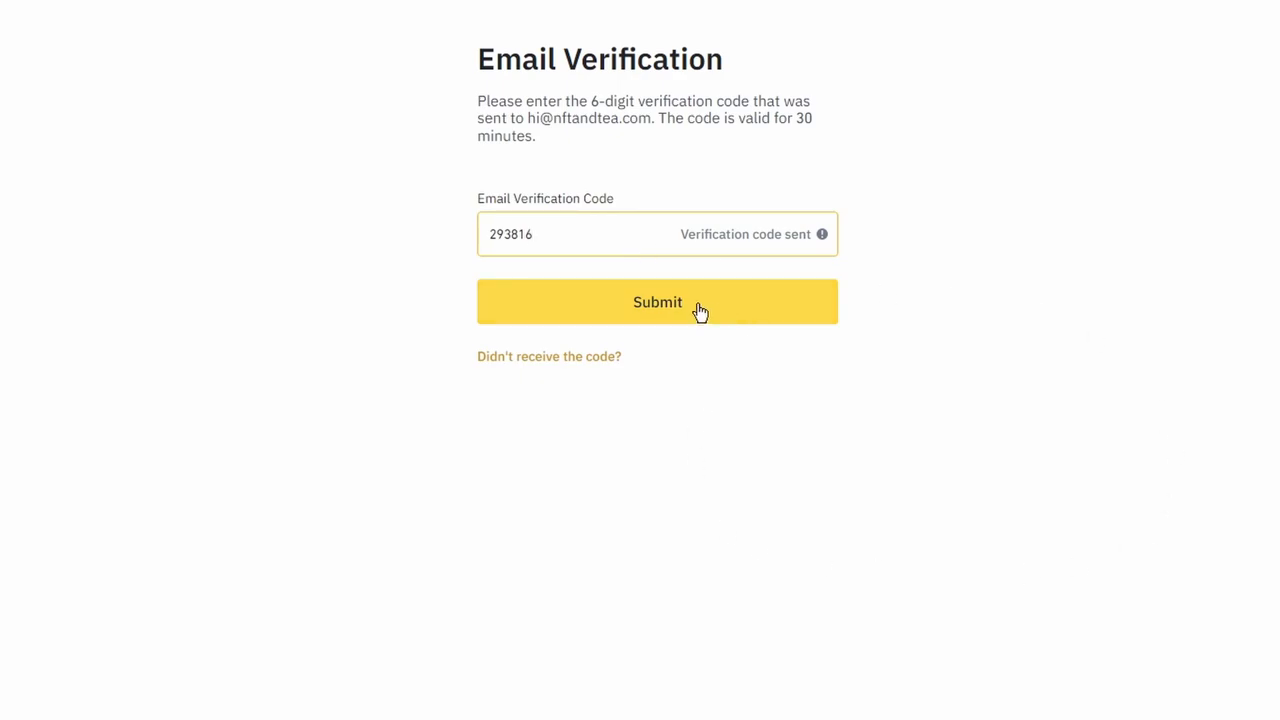
Step: Submit the email code, set Greece as residence and nationality, then pass the identity checks
click(657, 302)
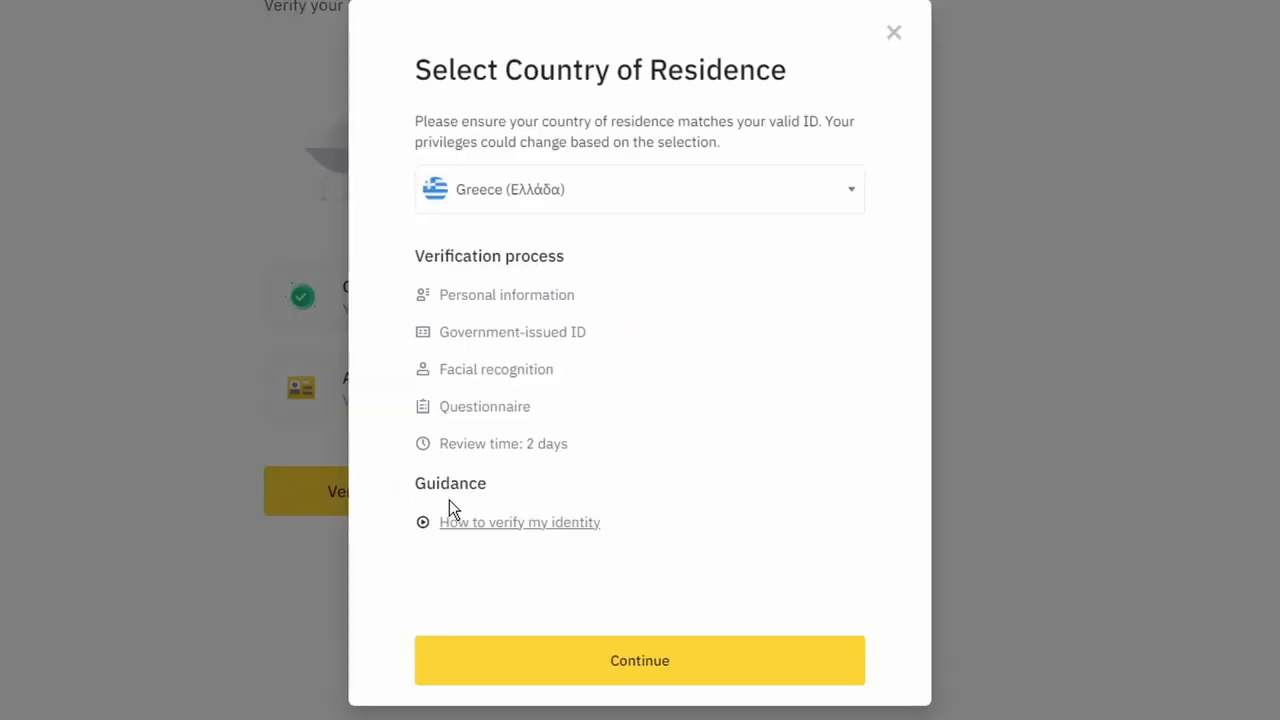
click(639, 189)
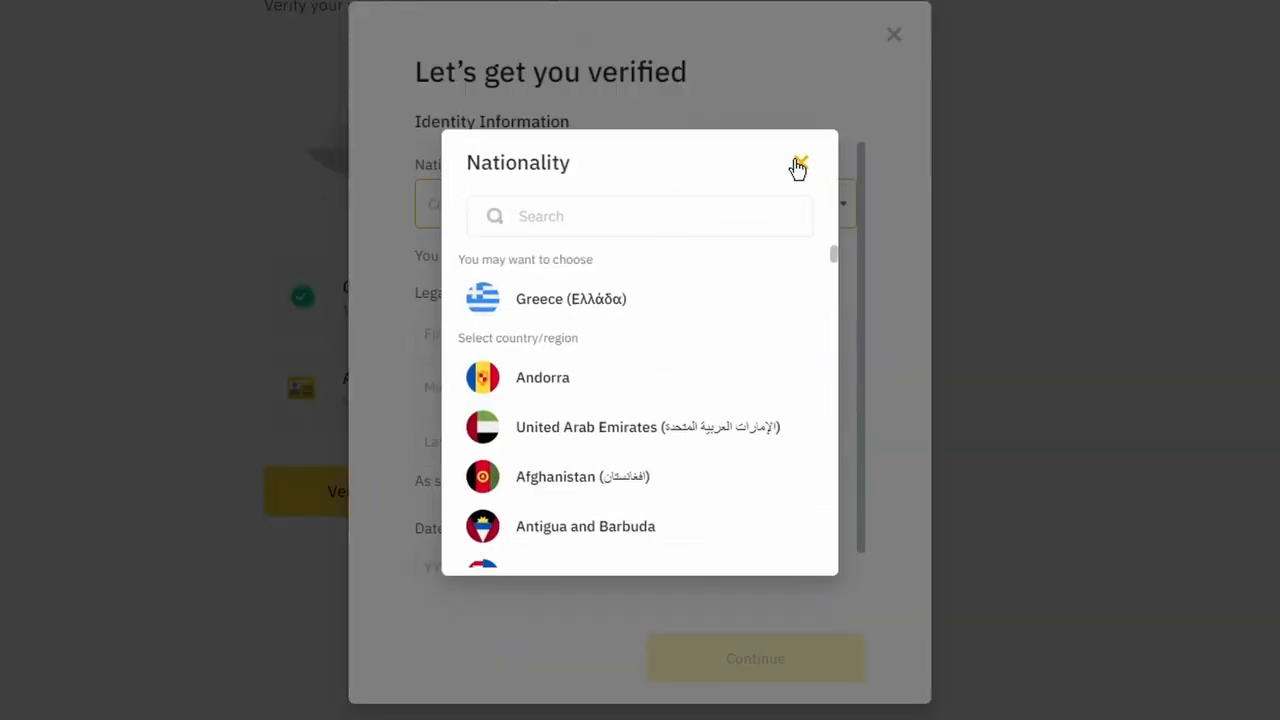
click(799, 165)
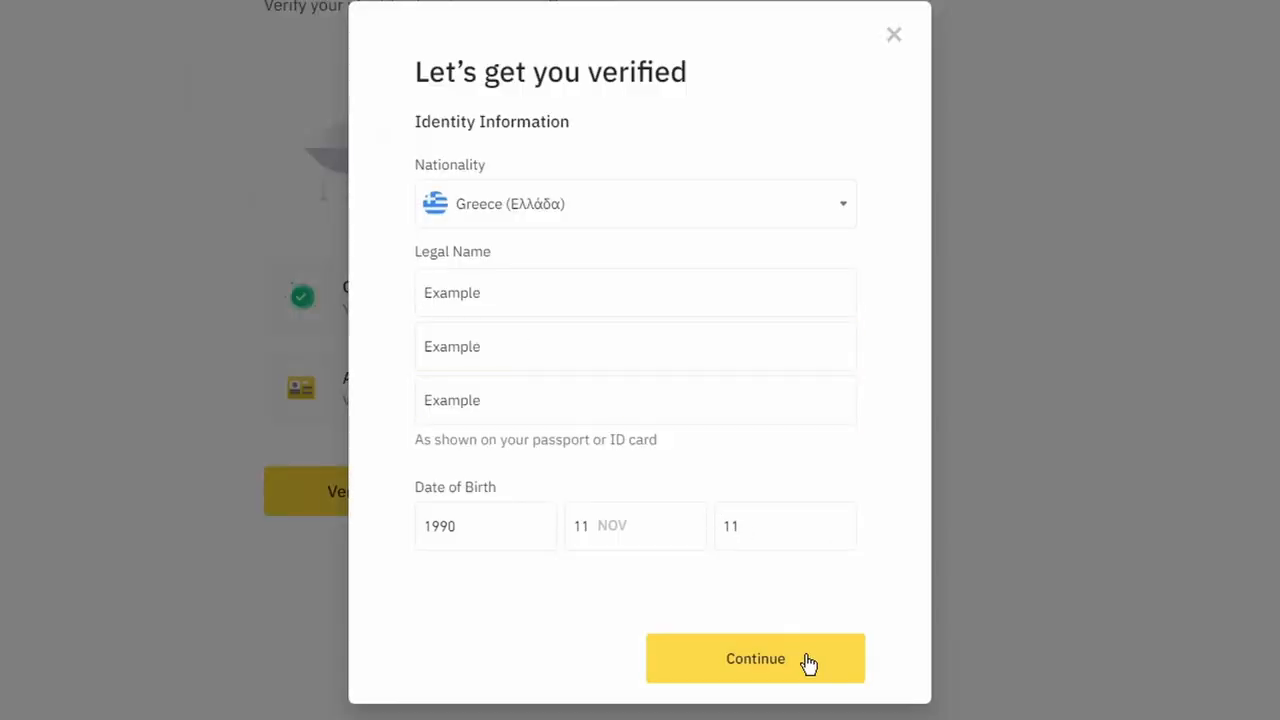
click(755, 658)
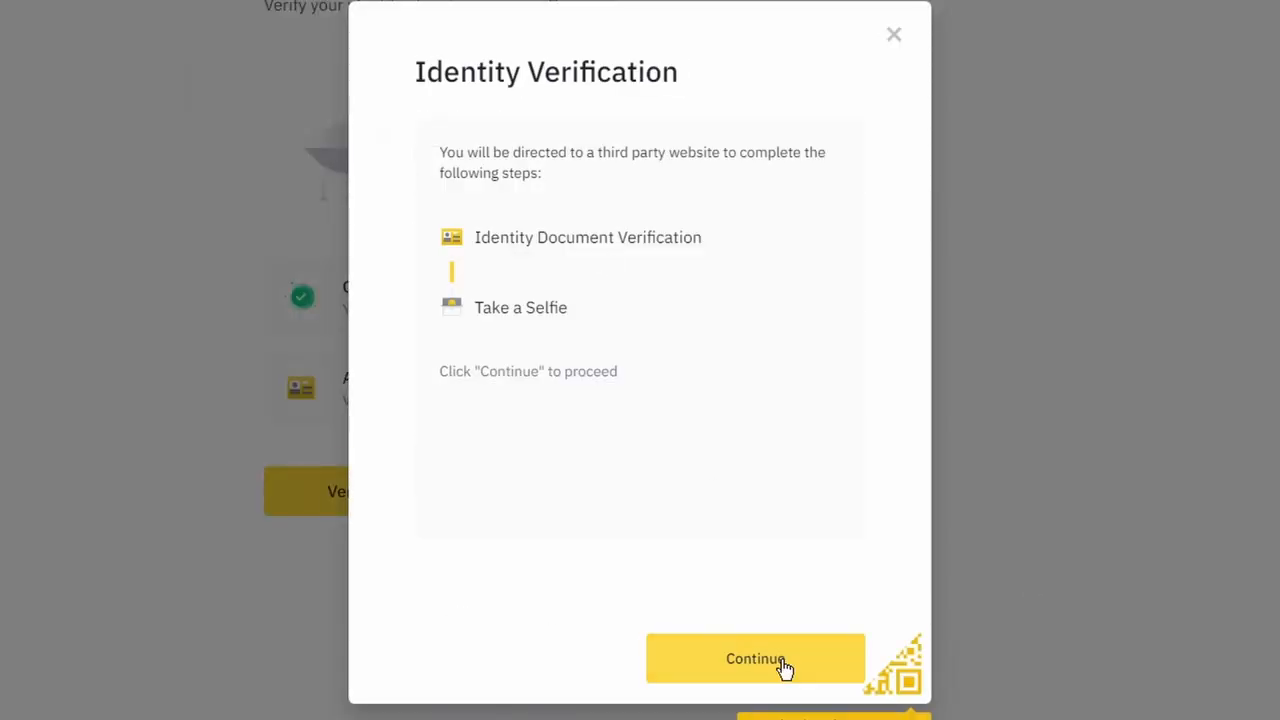
click(755, 658)
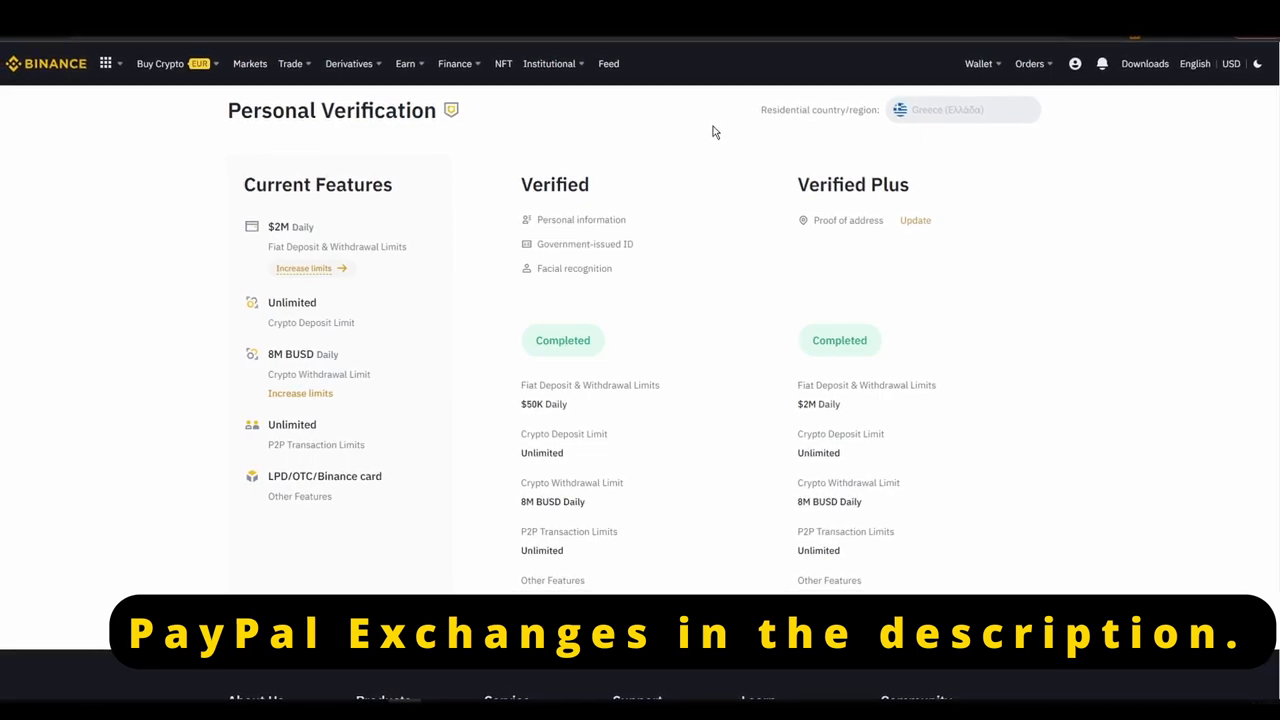
Step: Open the Buy Crypto credit/debit card purchase page and dismiss the buying guide
click(160, 63)
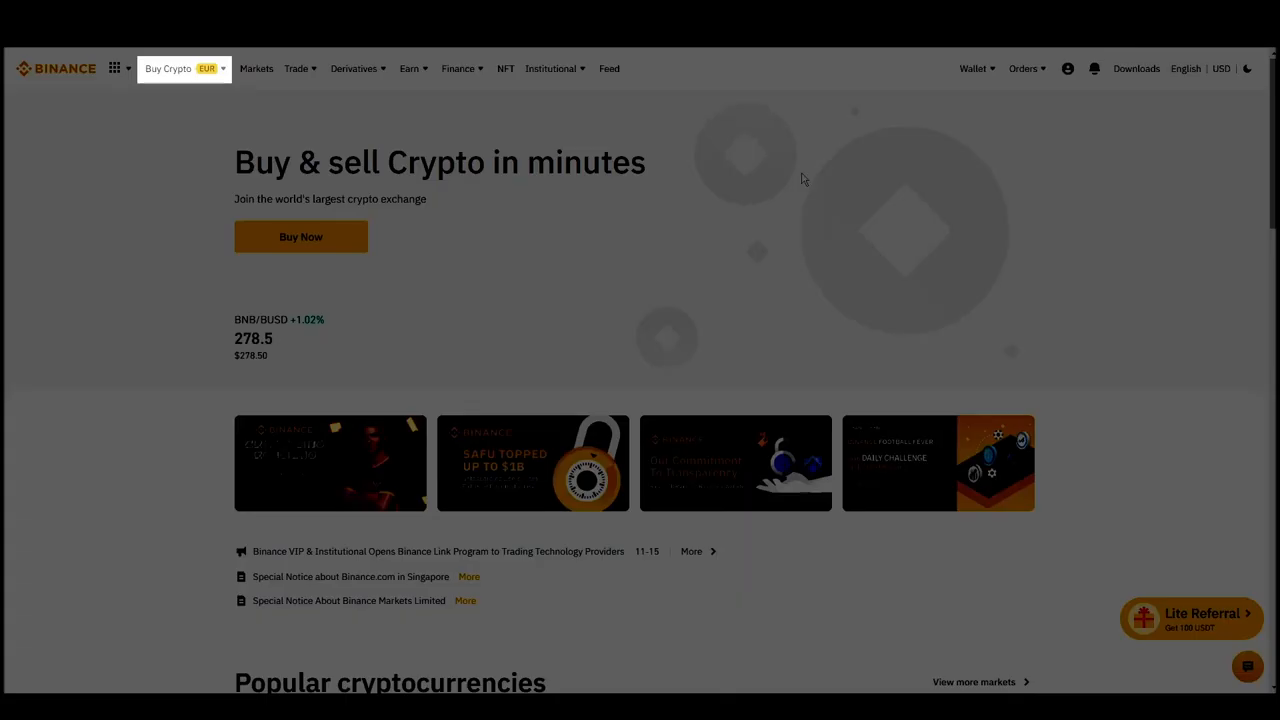
click(168, 68)
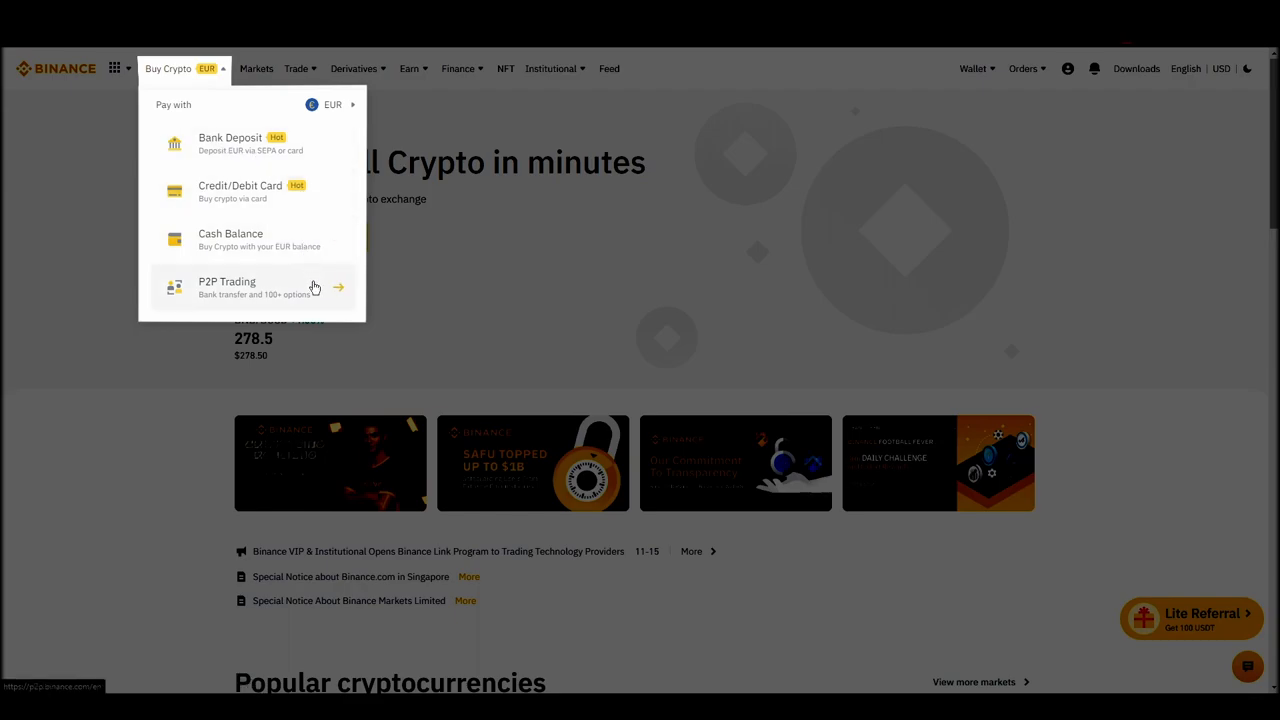
mouse_move(291, 204)
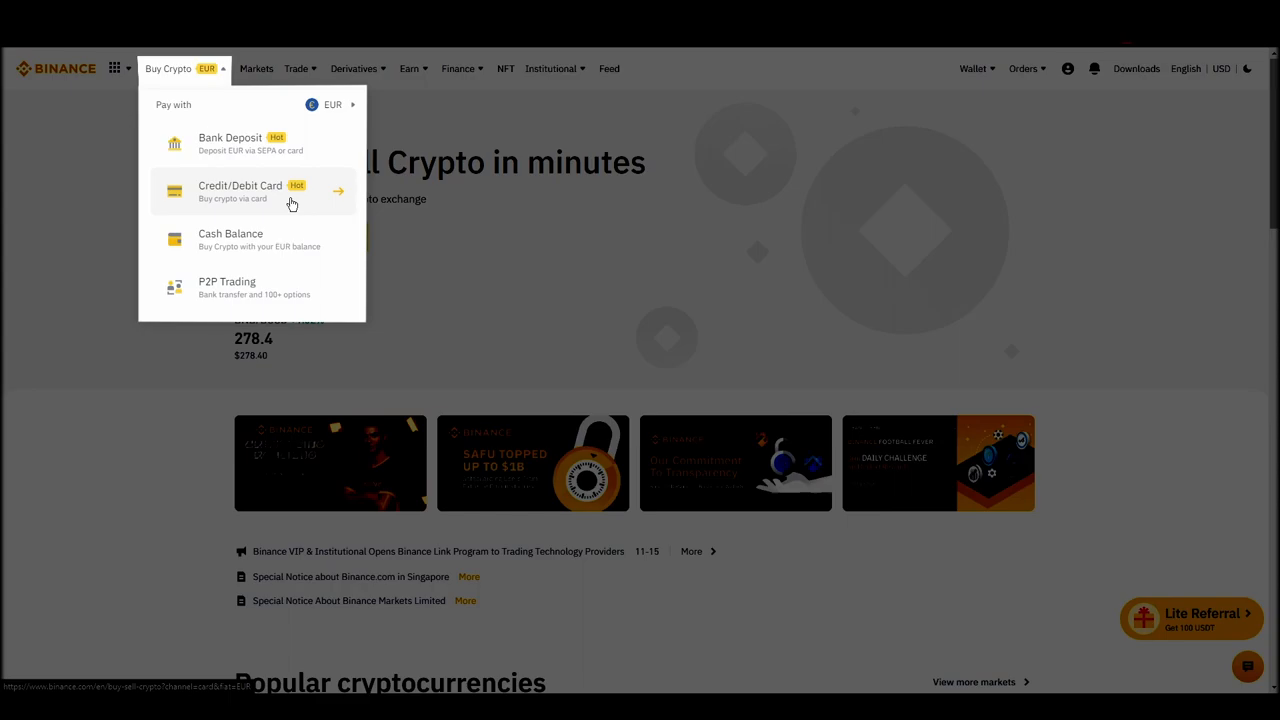
click(240, 191)
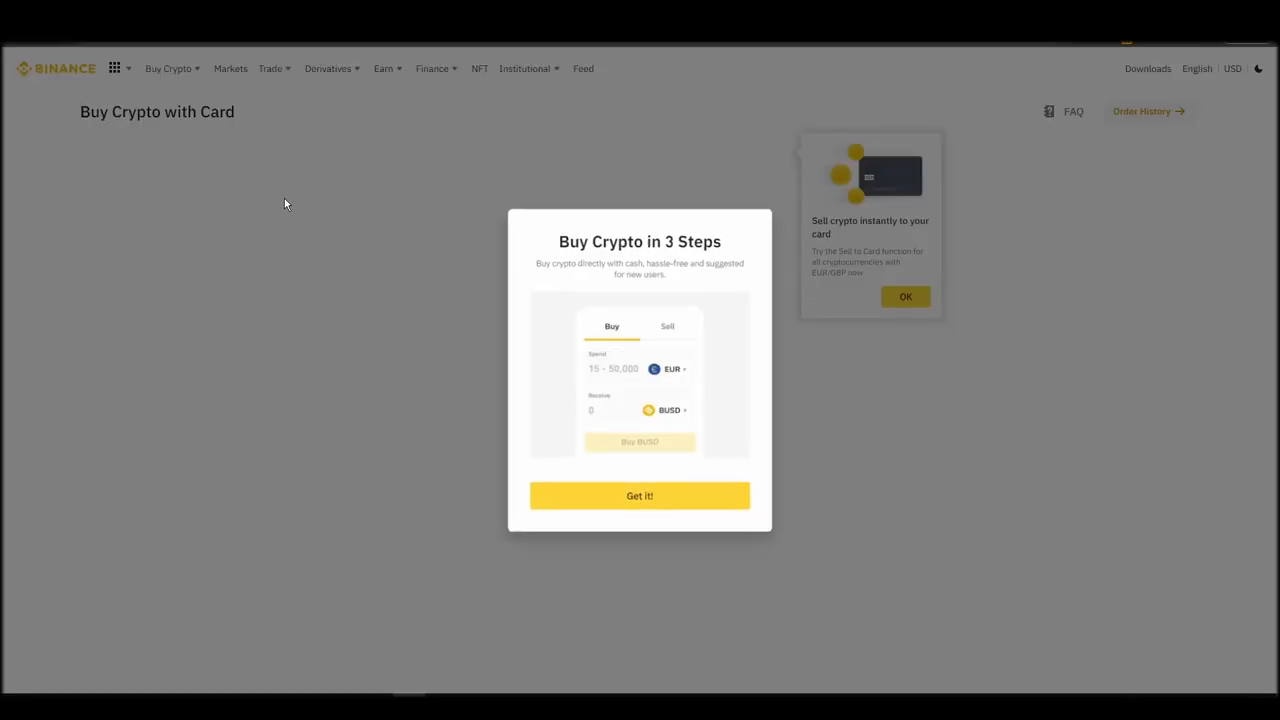
click(639, 495)
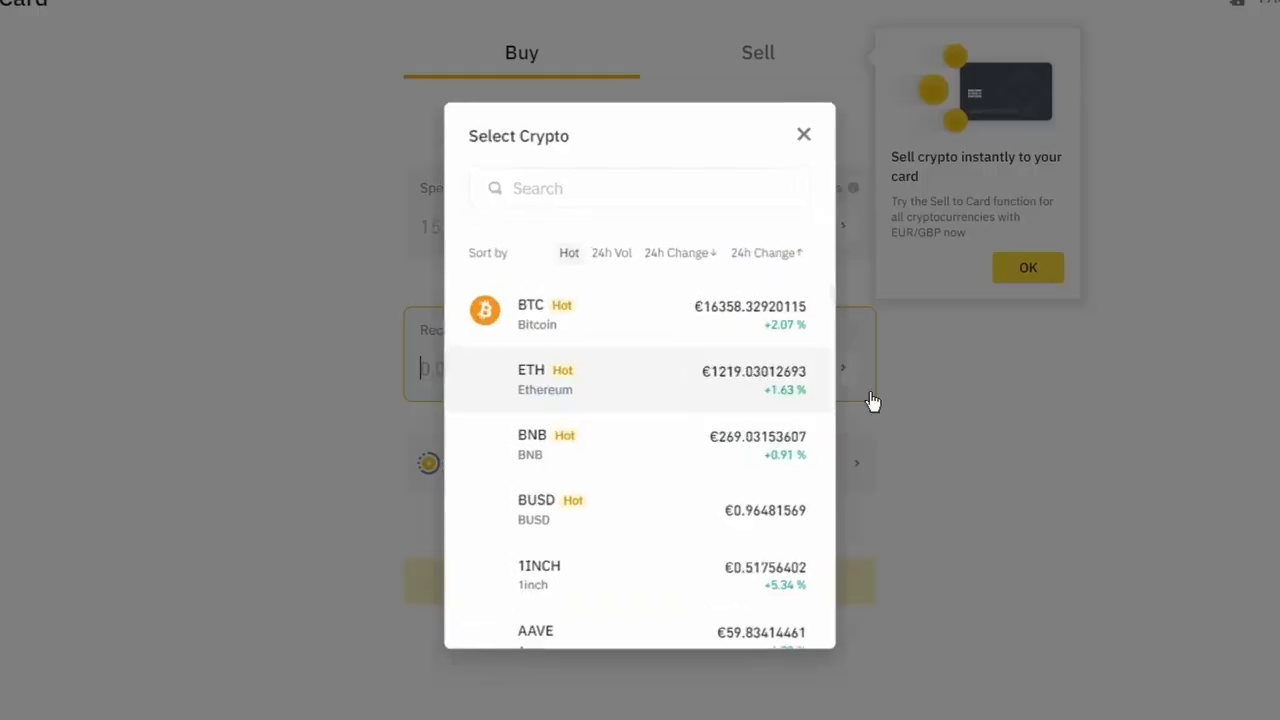
Step: Select ETH to receive and enter 15 EUR to spend, about 0.012 ETH
click(545, 380)
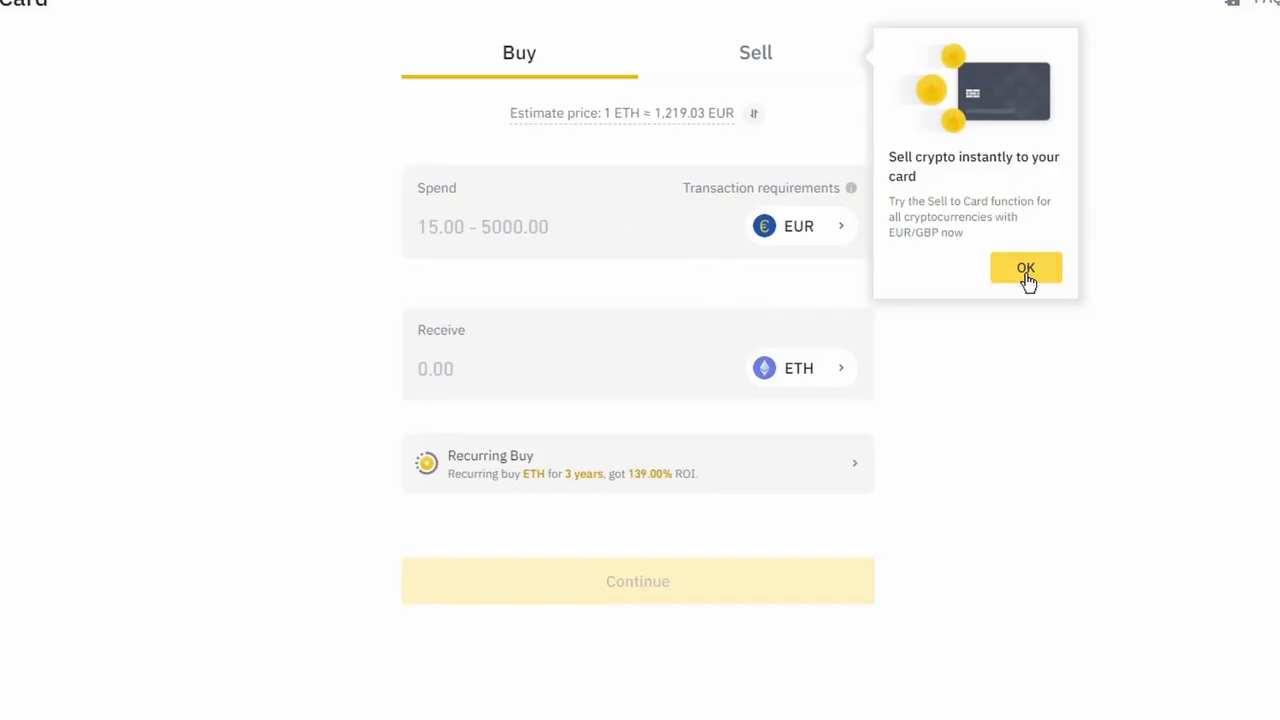
click(1026, 268)
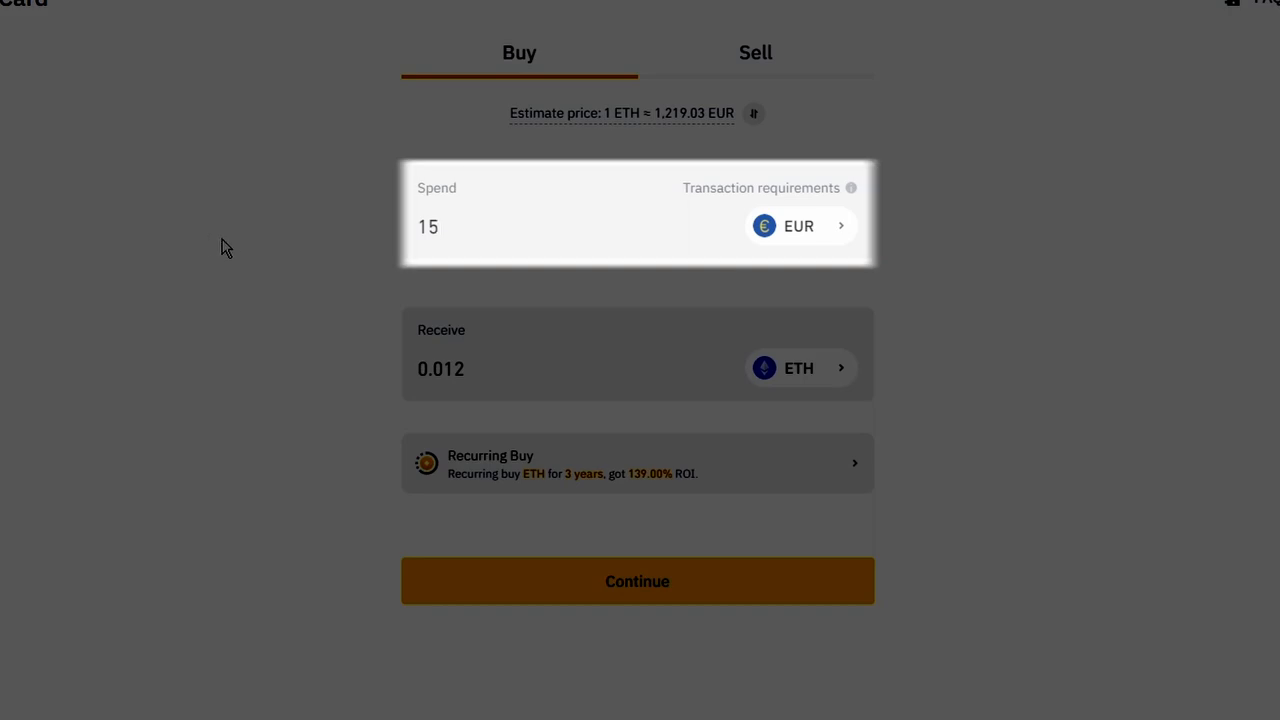
click(538, 234)
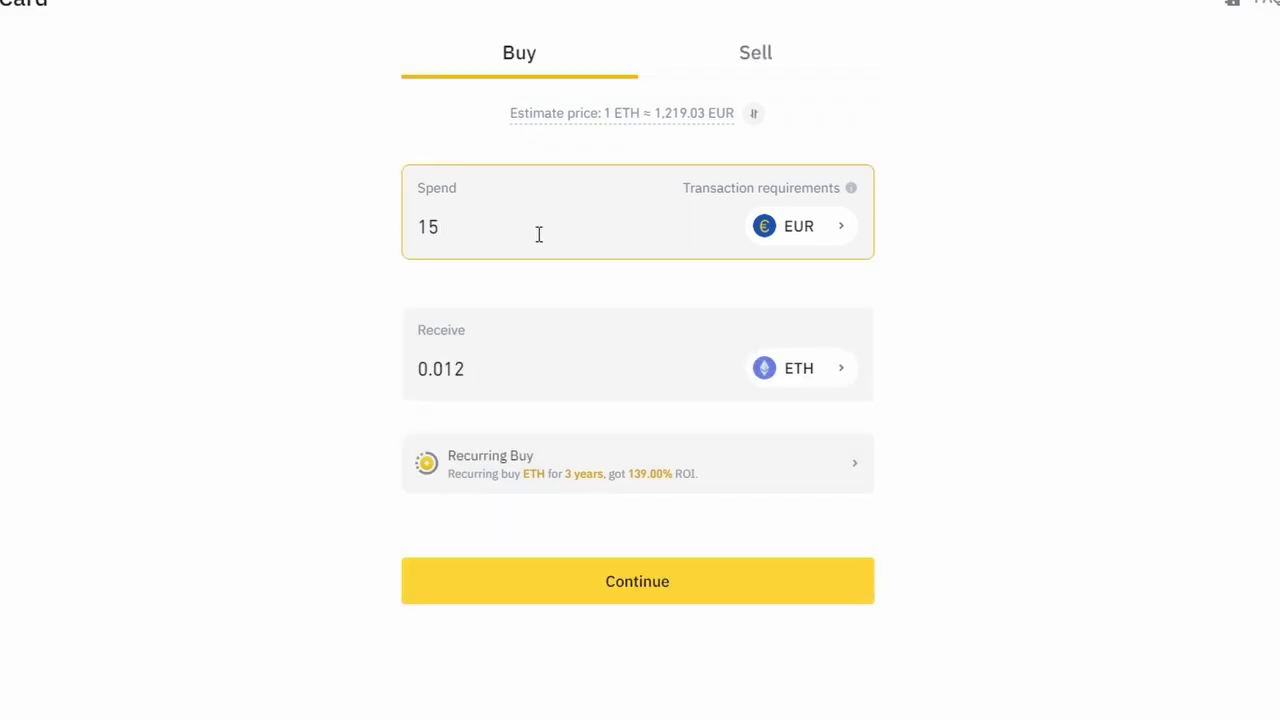
click(637, 581)
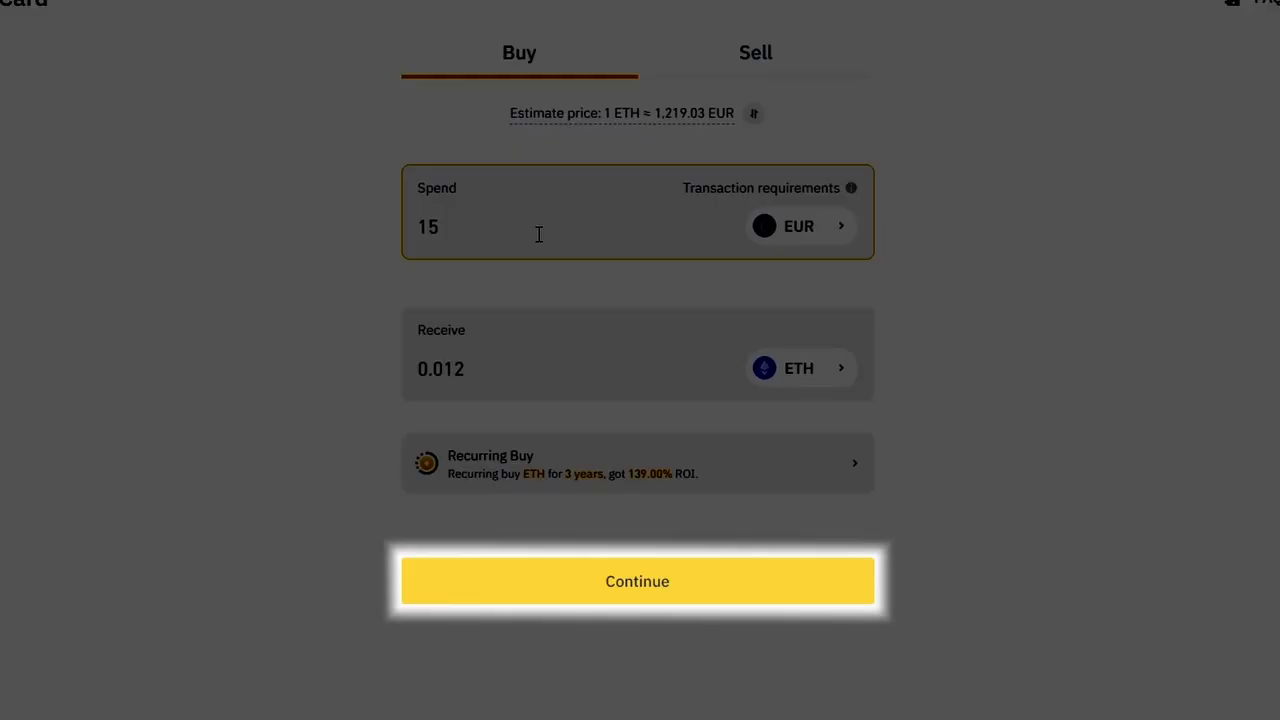
Step: Proceed with the ETH card purchase, then reach the Chrome Web Store through Google
click(637, 581)
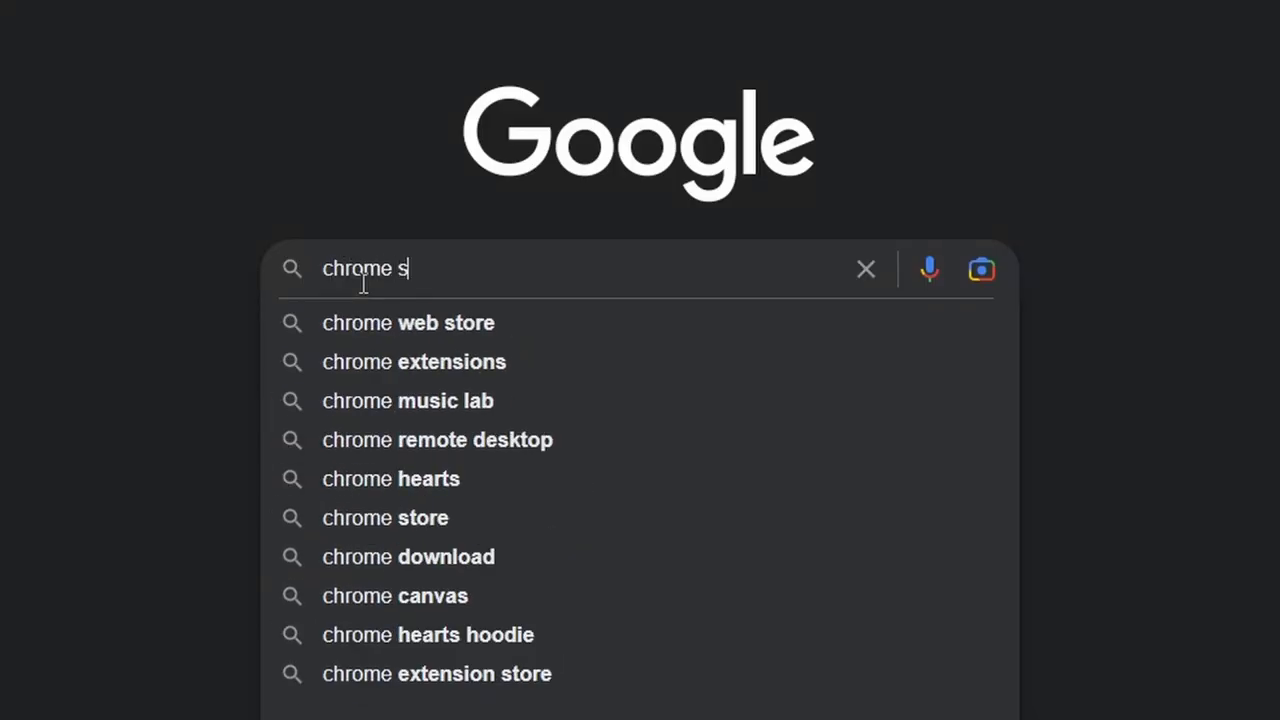
click(385, 517)
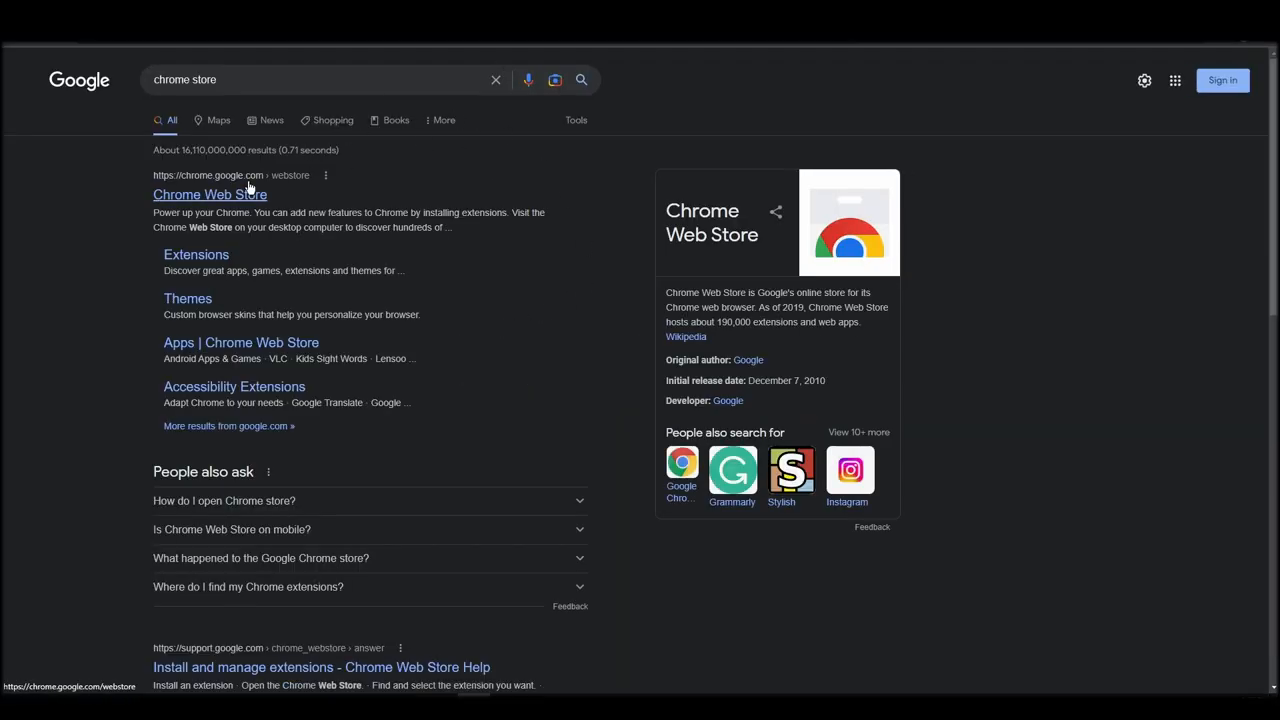
click(210, 194)
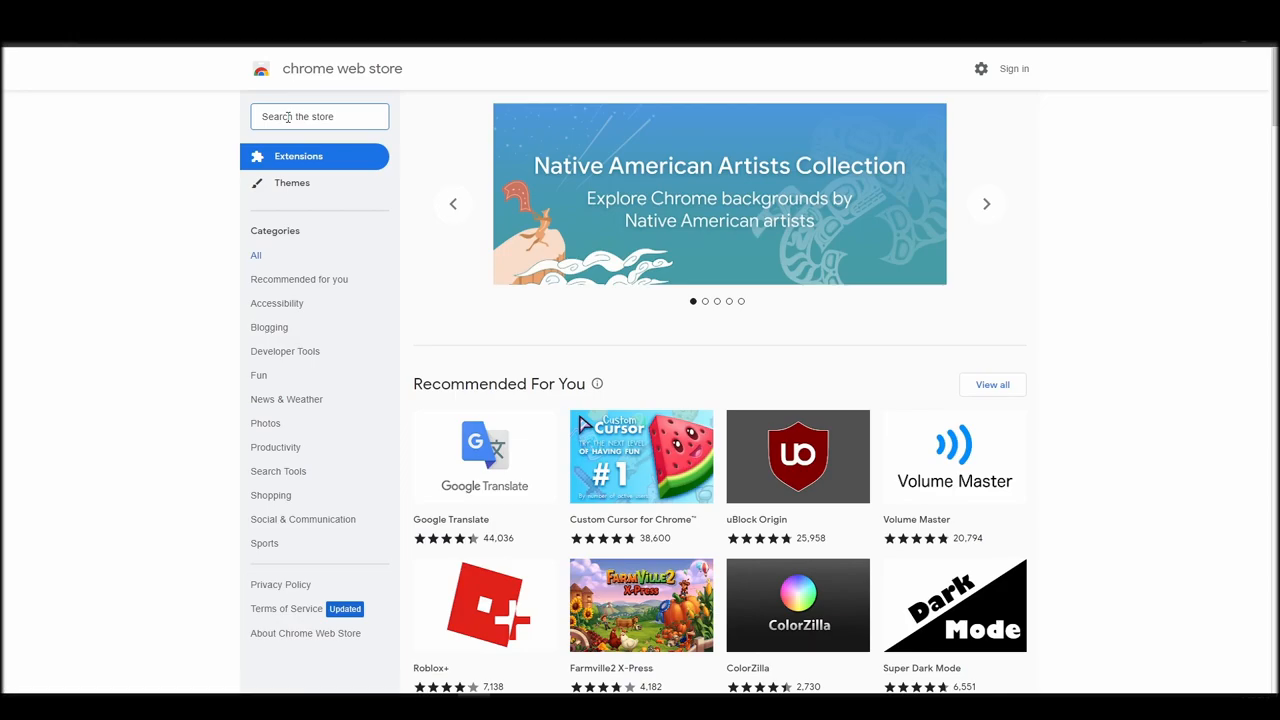
Step: Search the store for 'metamask' and add the MetaMask extension to Chrome
text(metamask)
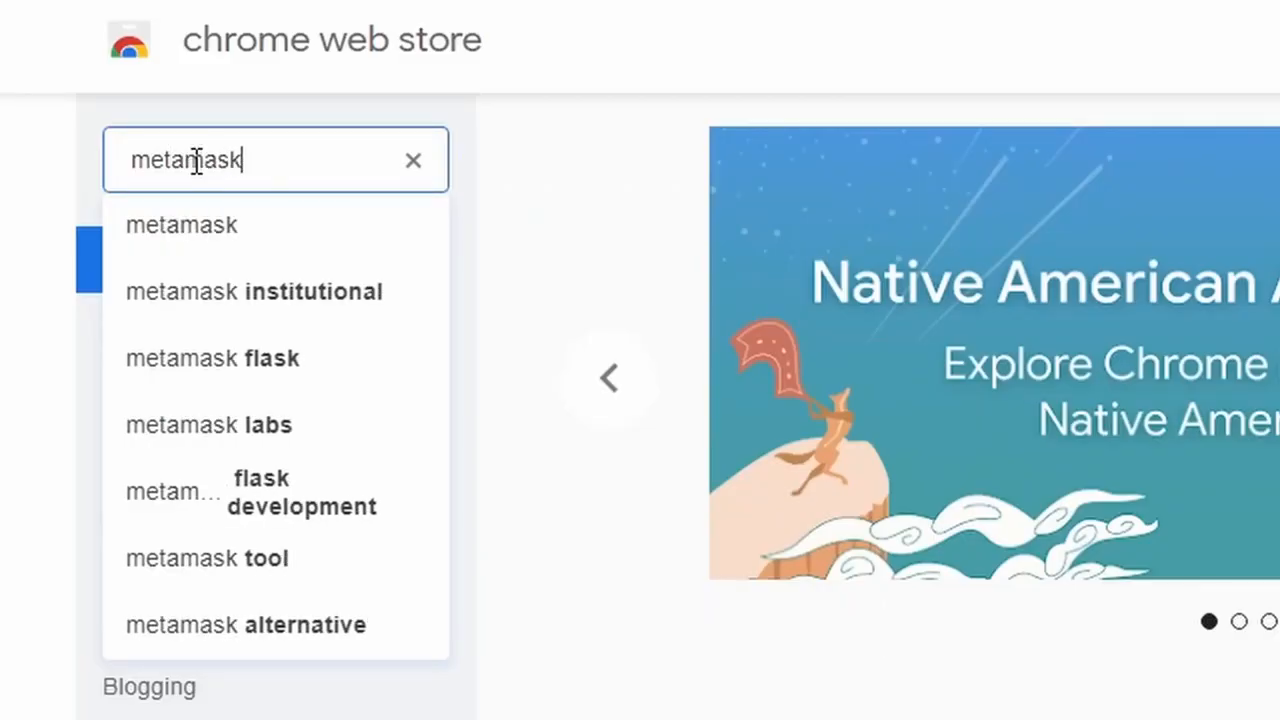
click(181, 224)
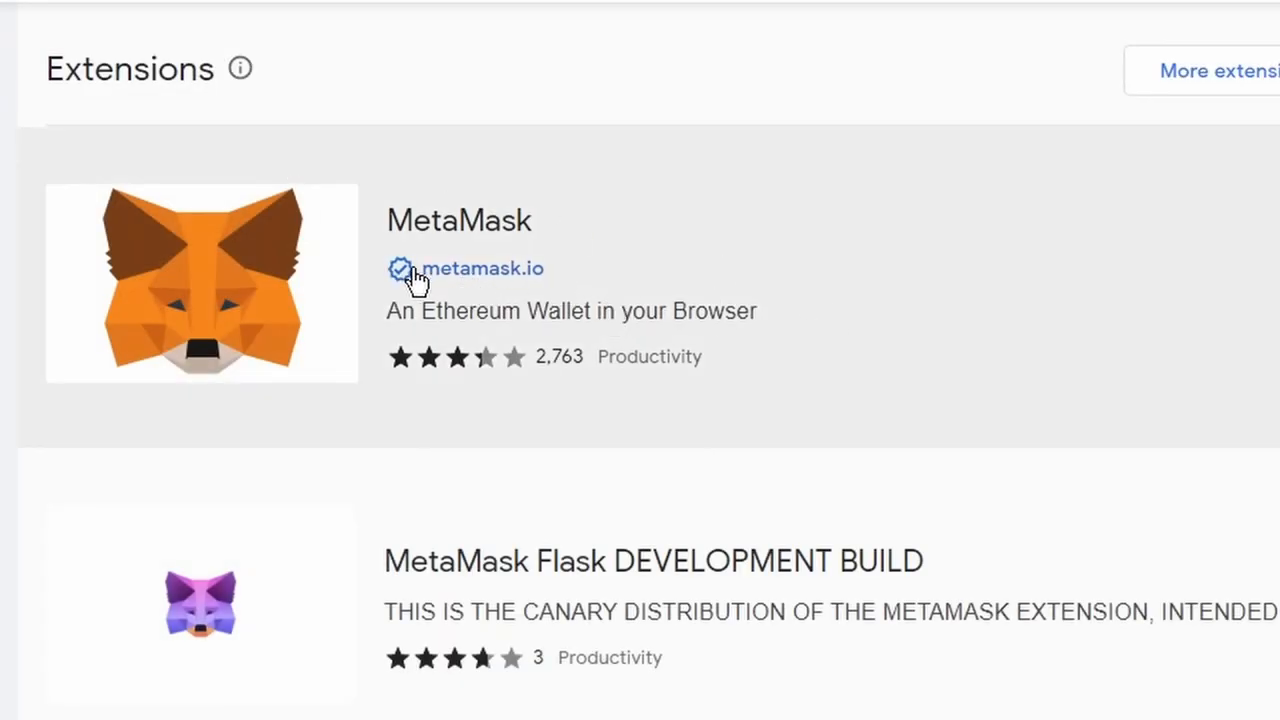
click(459, 220)
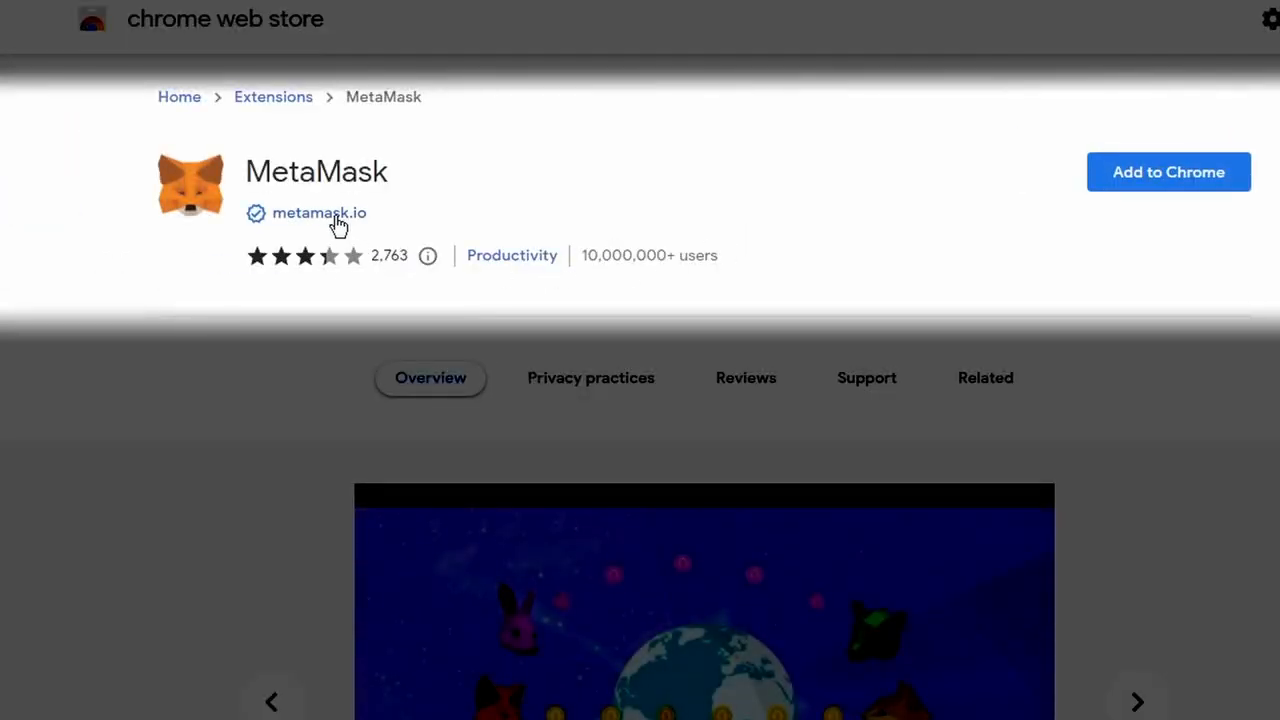
click(318, 212)
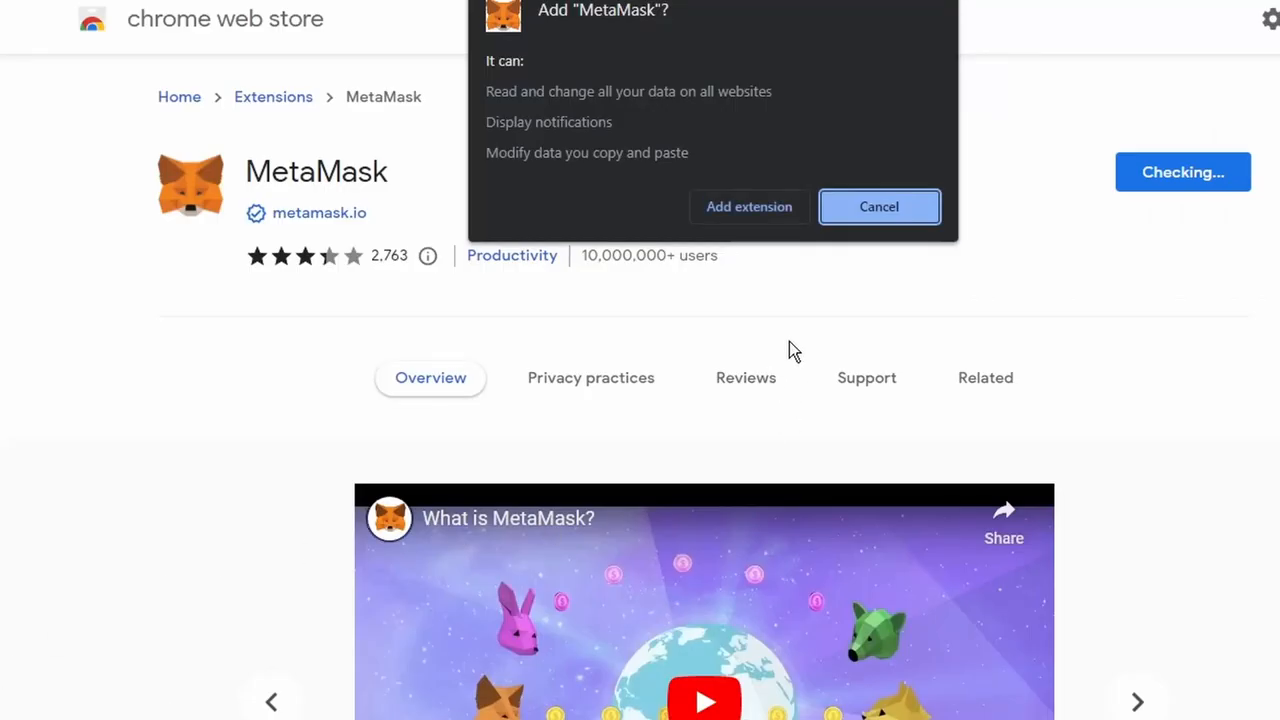
click(878, 206)
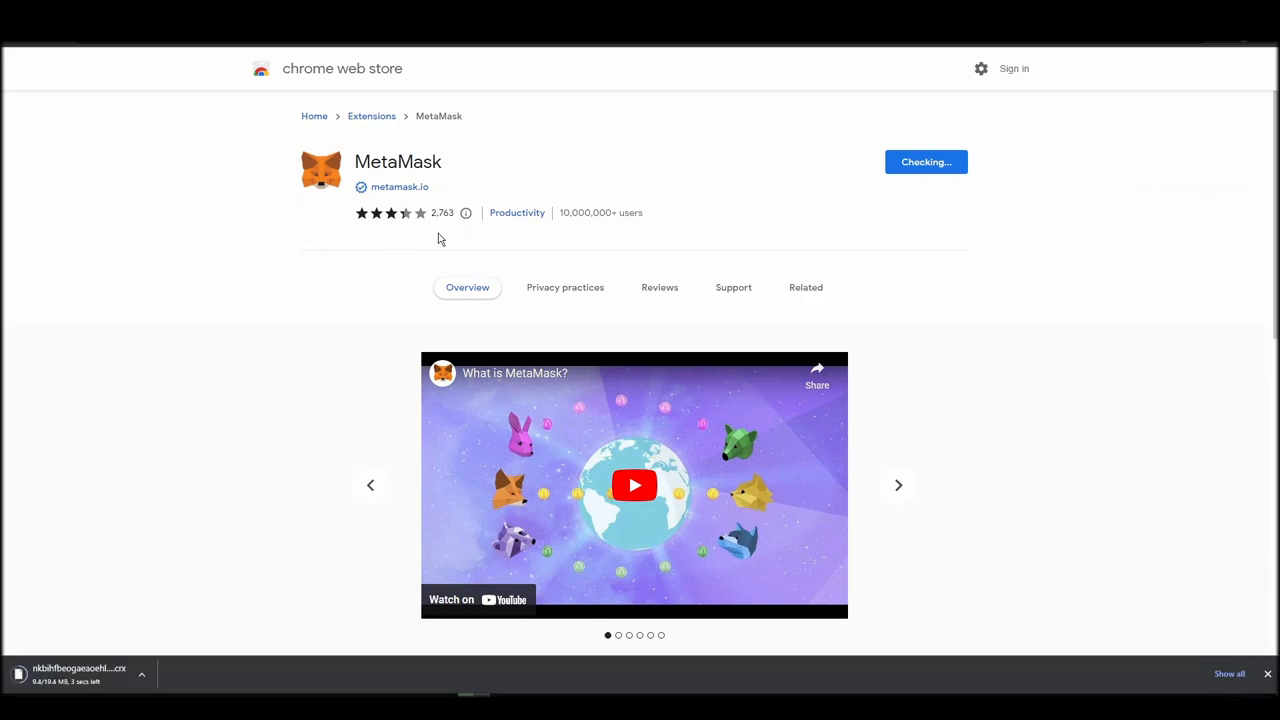
mouse_move(378, 318)
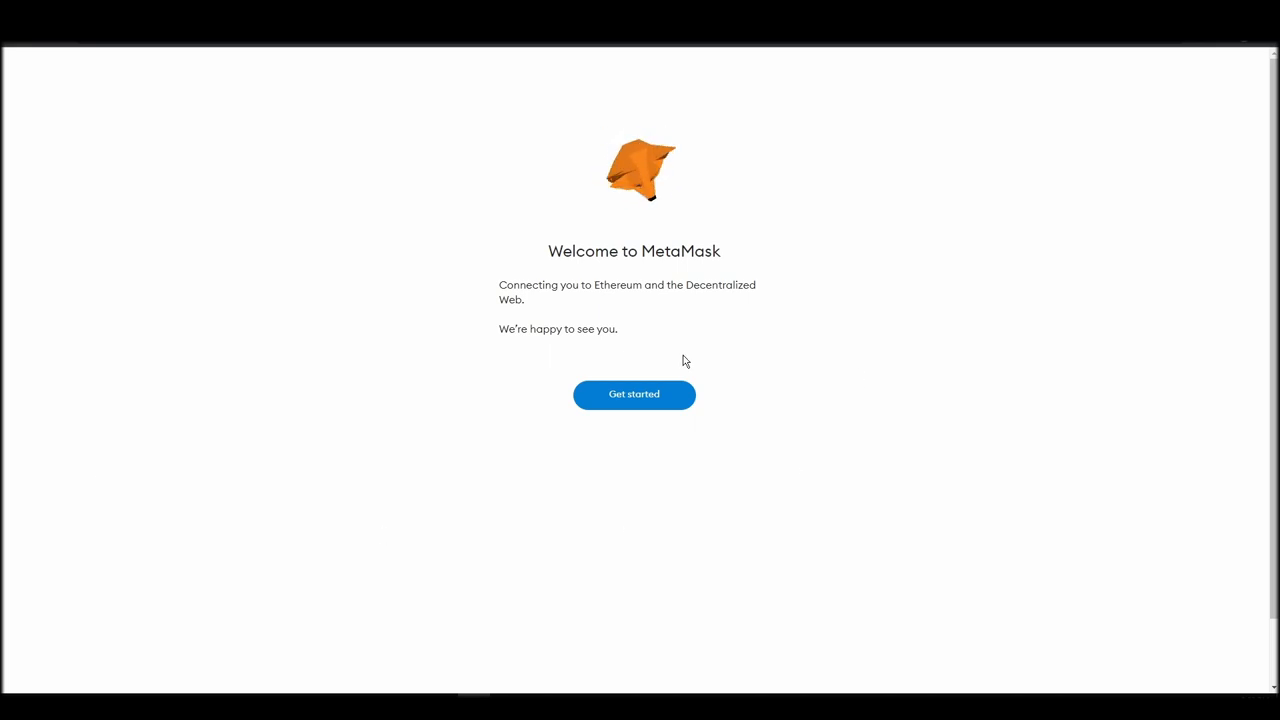
Step: Start MetaMask setup, answer the data prompt, create a new wallet and save its password
click(634, 394)
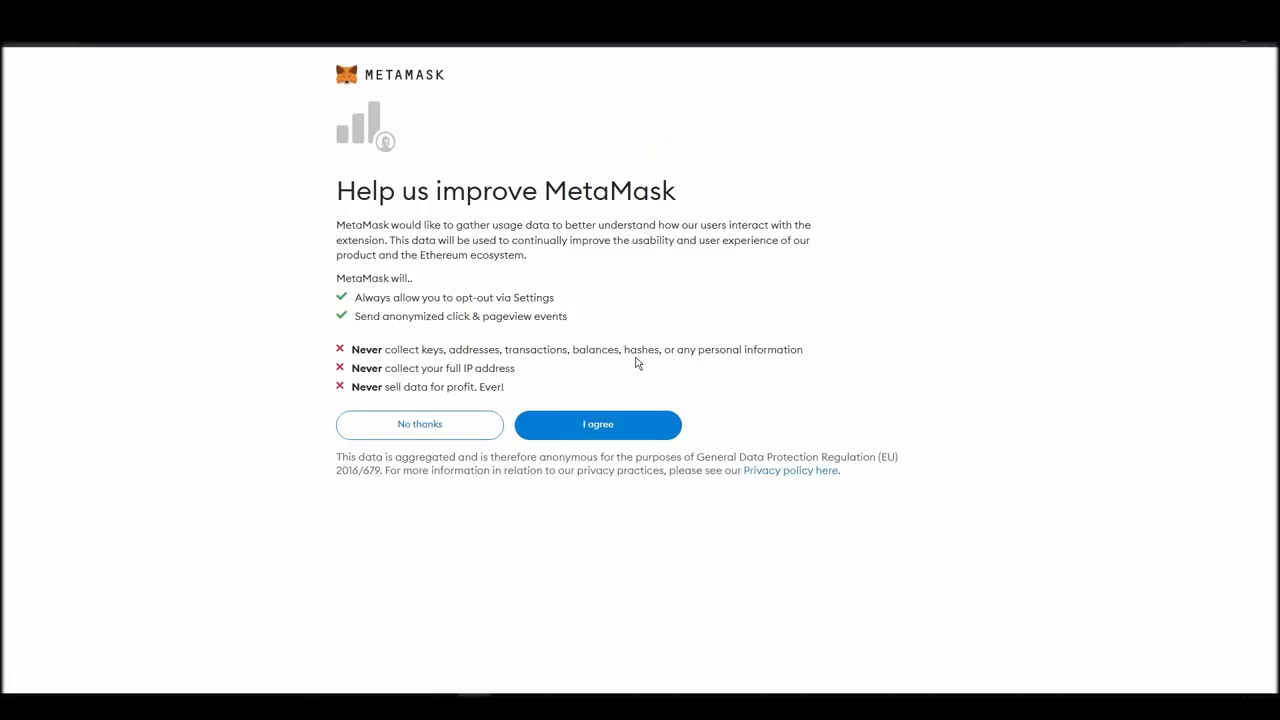
click(597, 424)
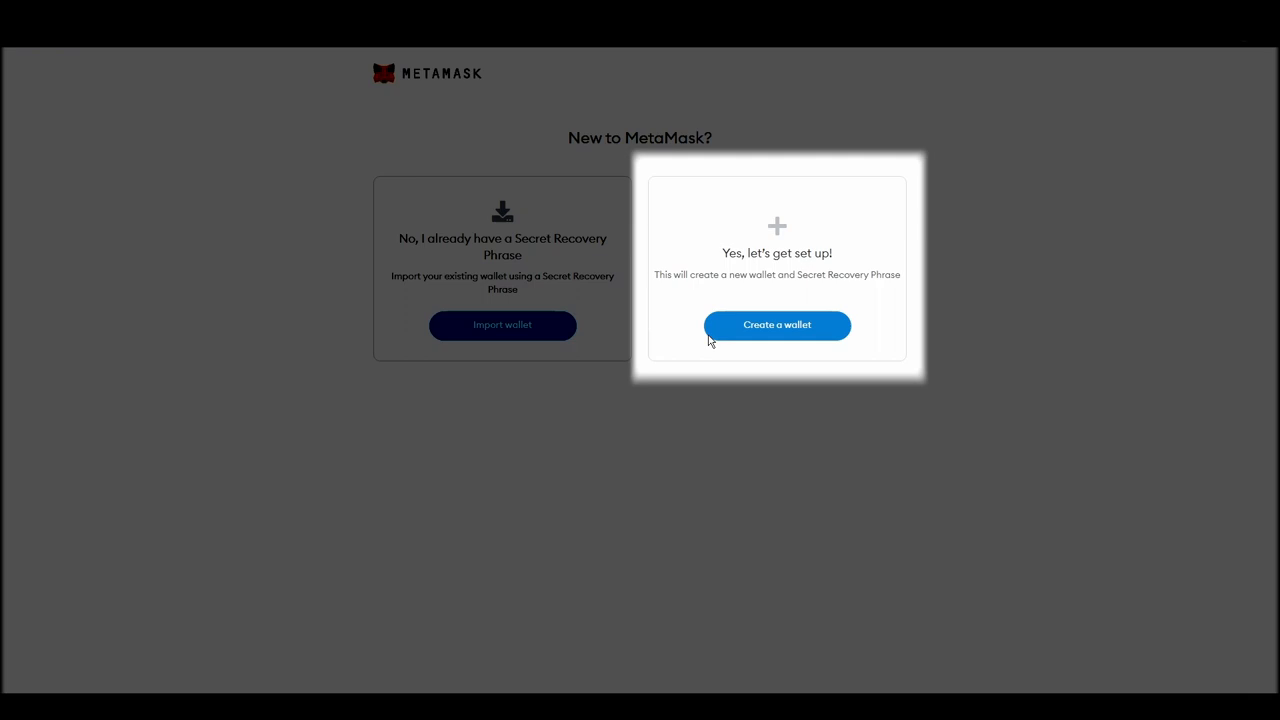
click(777, 325)
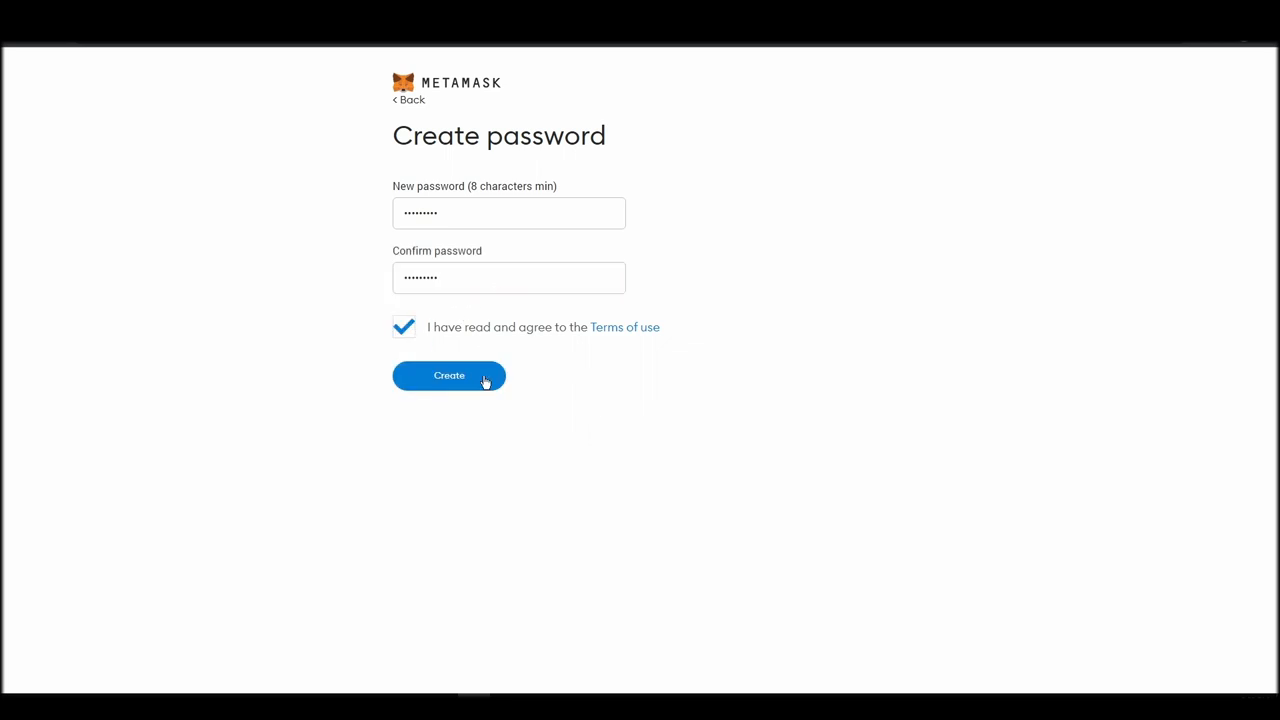
click(448, 375)
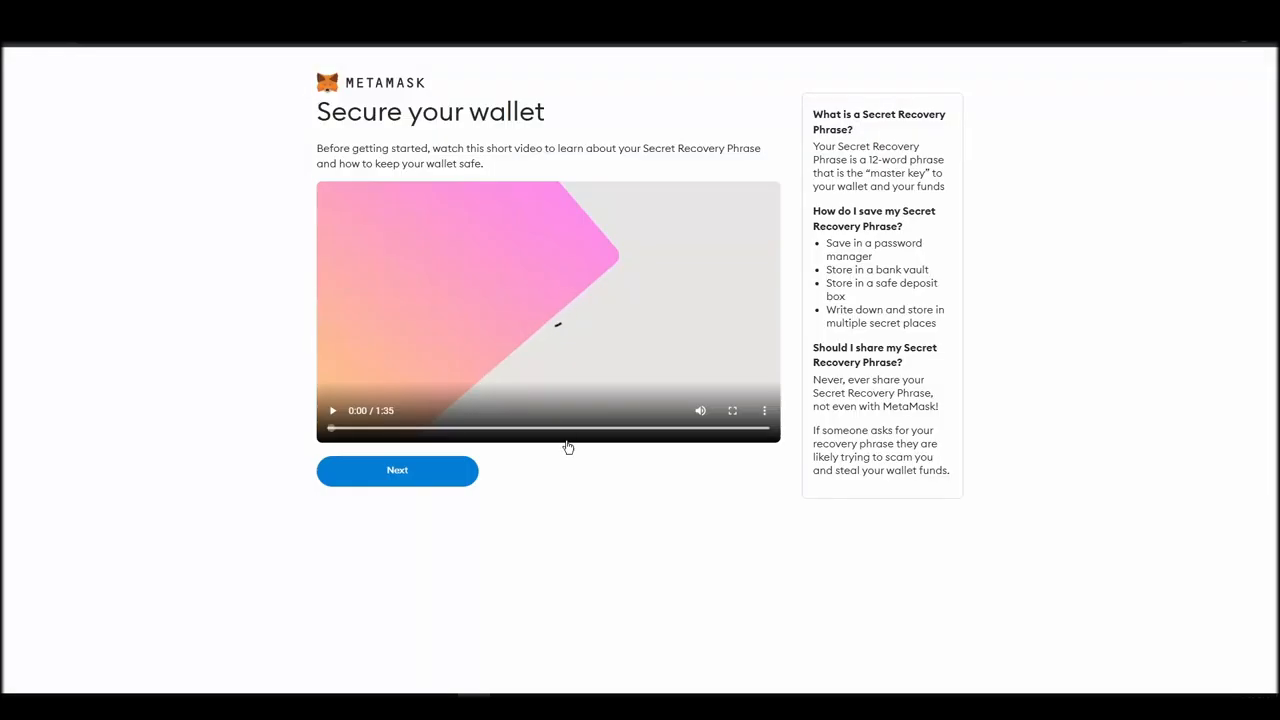
Step: Reveal the MetaMask secret recovery phrase and continue to the confirmation page
click(397, 470)
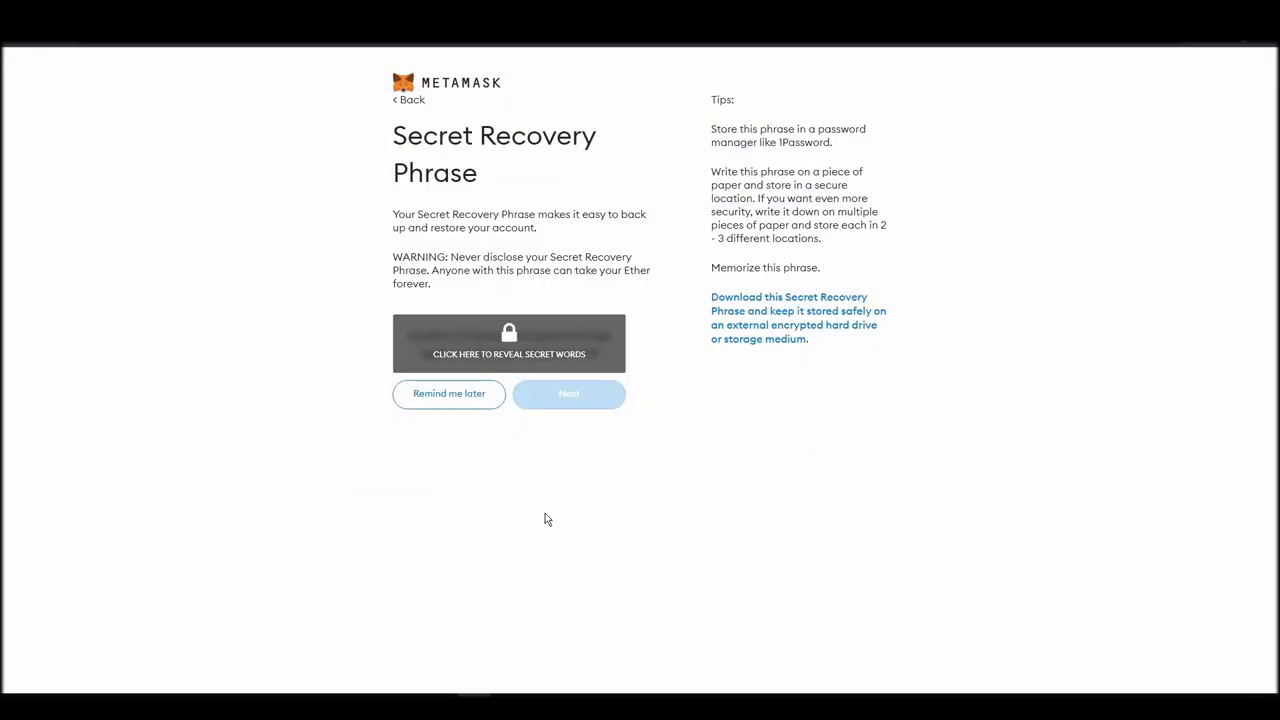
click(508, 343)
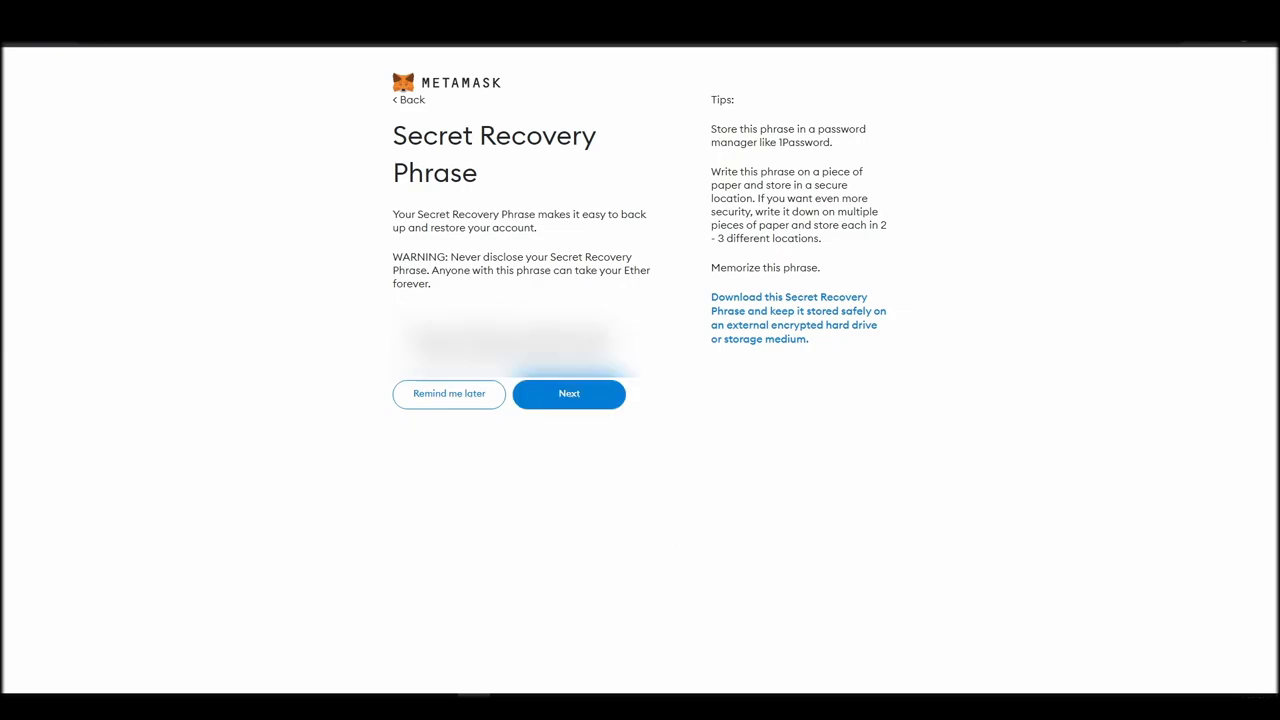
click(513, 343)
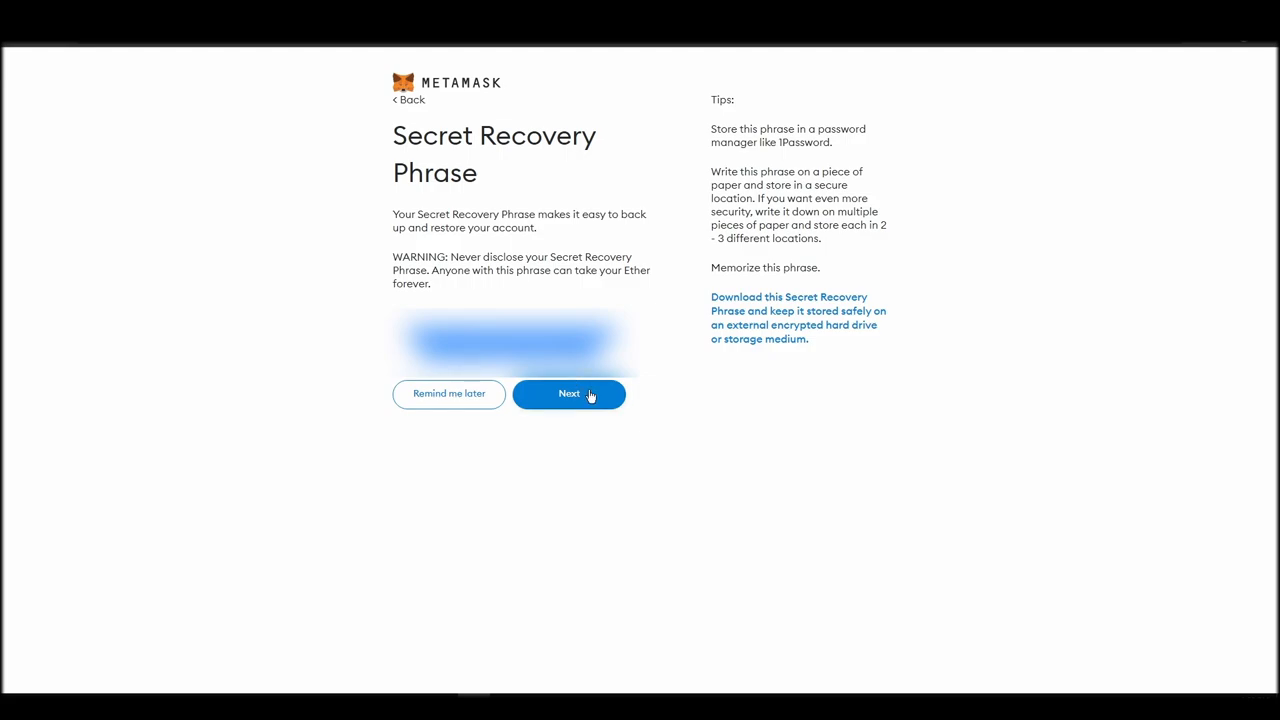
click(568, 393)
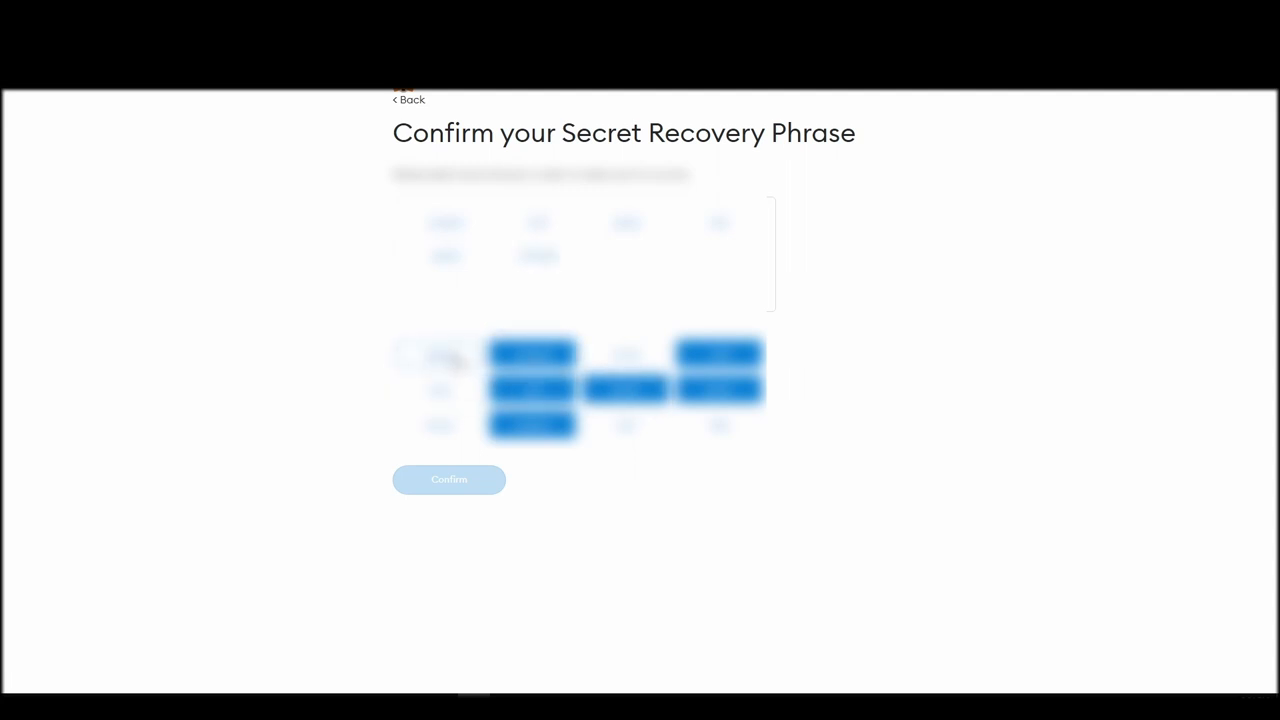
Step: Place the remaining recovery phrase words, confirm the phrase, and finish with All done
click(438, 355)
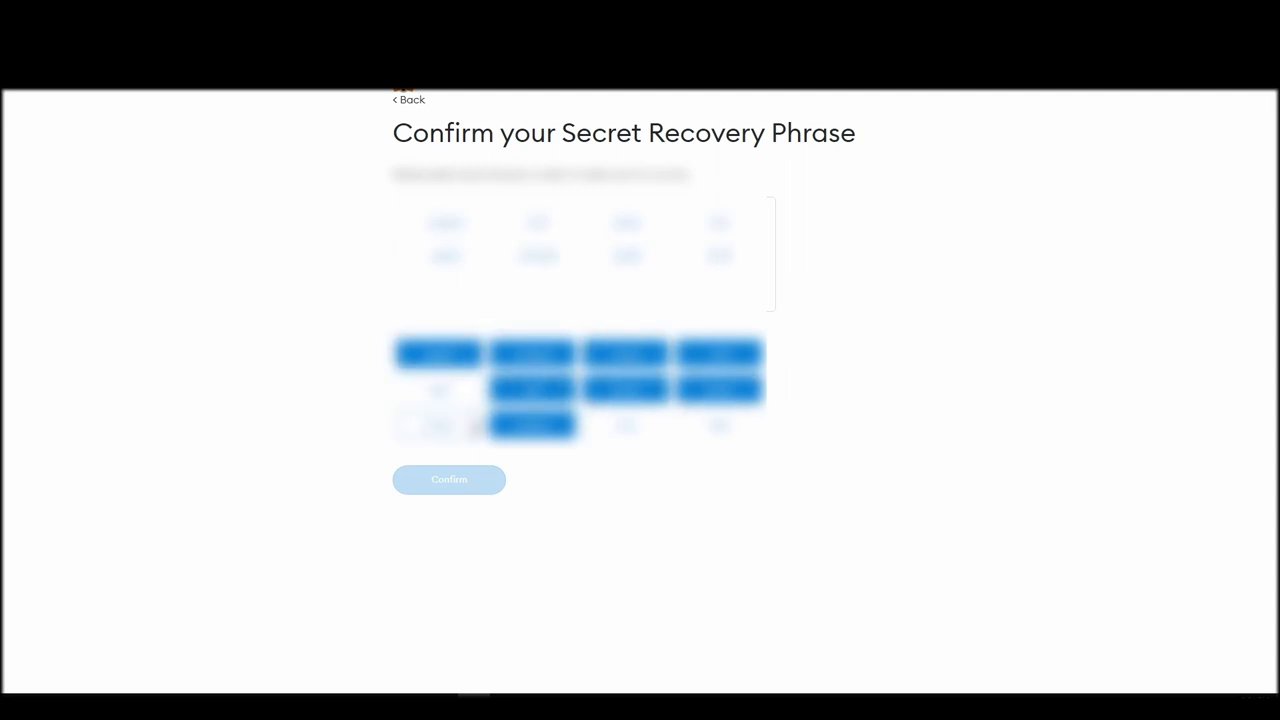
click(449, 479)
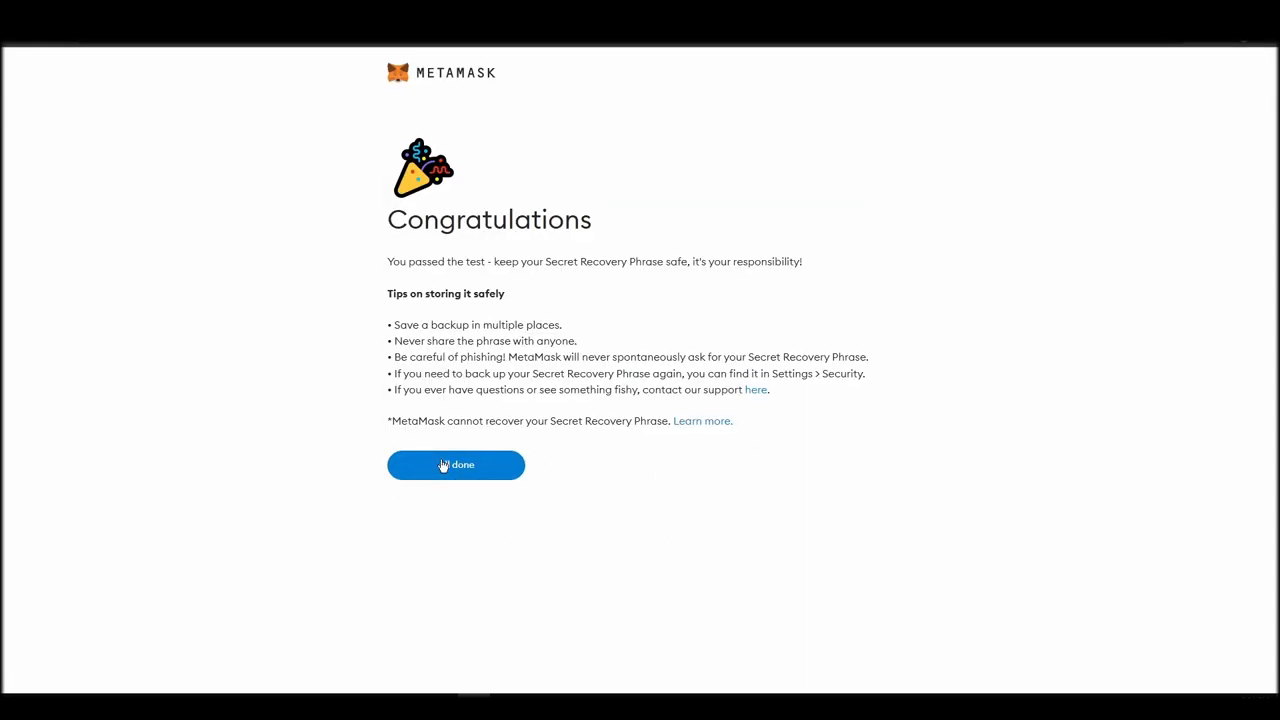
click(455, 465)
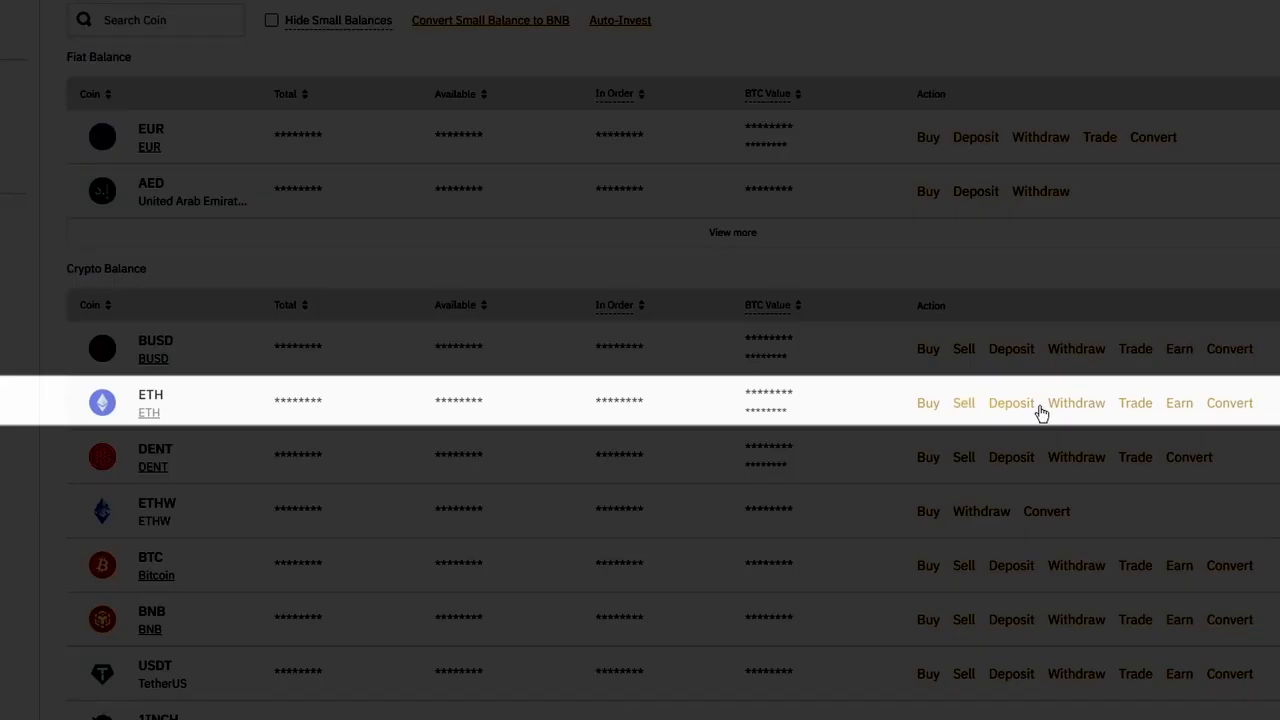
Step: Start a Binance ETH withdrawal and copy the MetaMask Account 1 address
click(1075, 403)
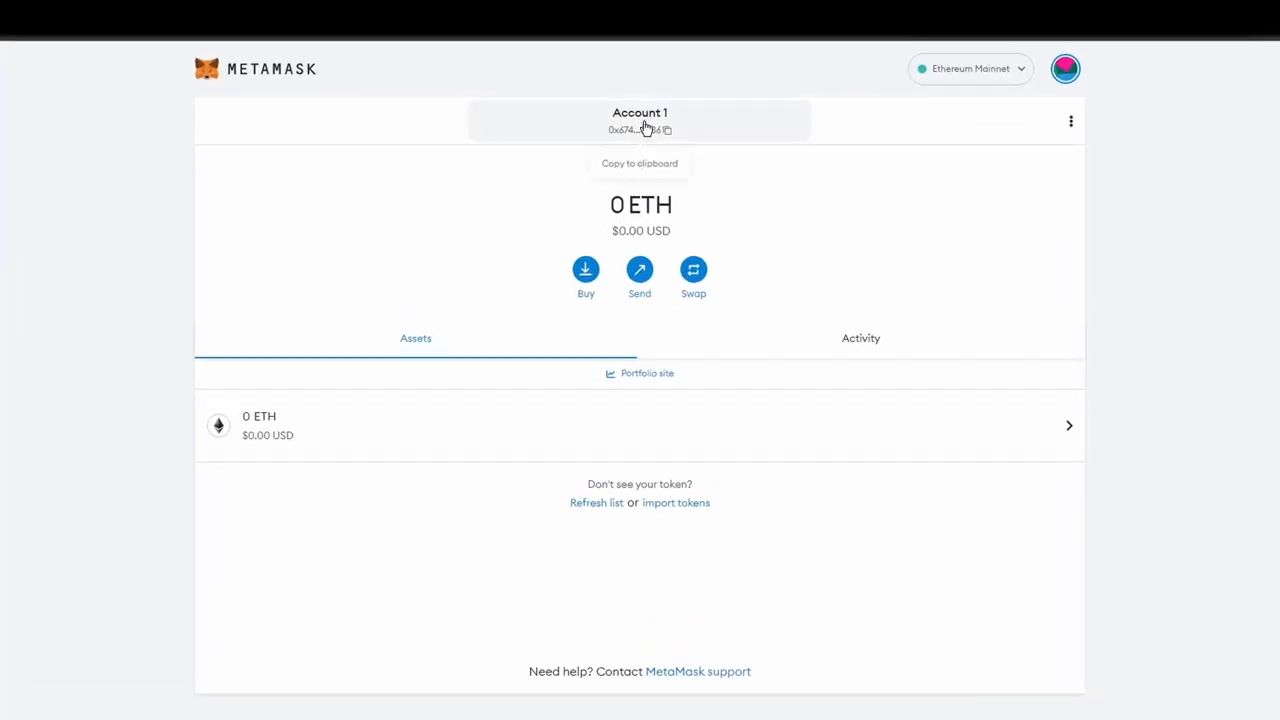
click(640, 130)
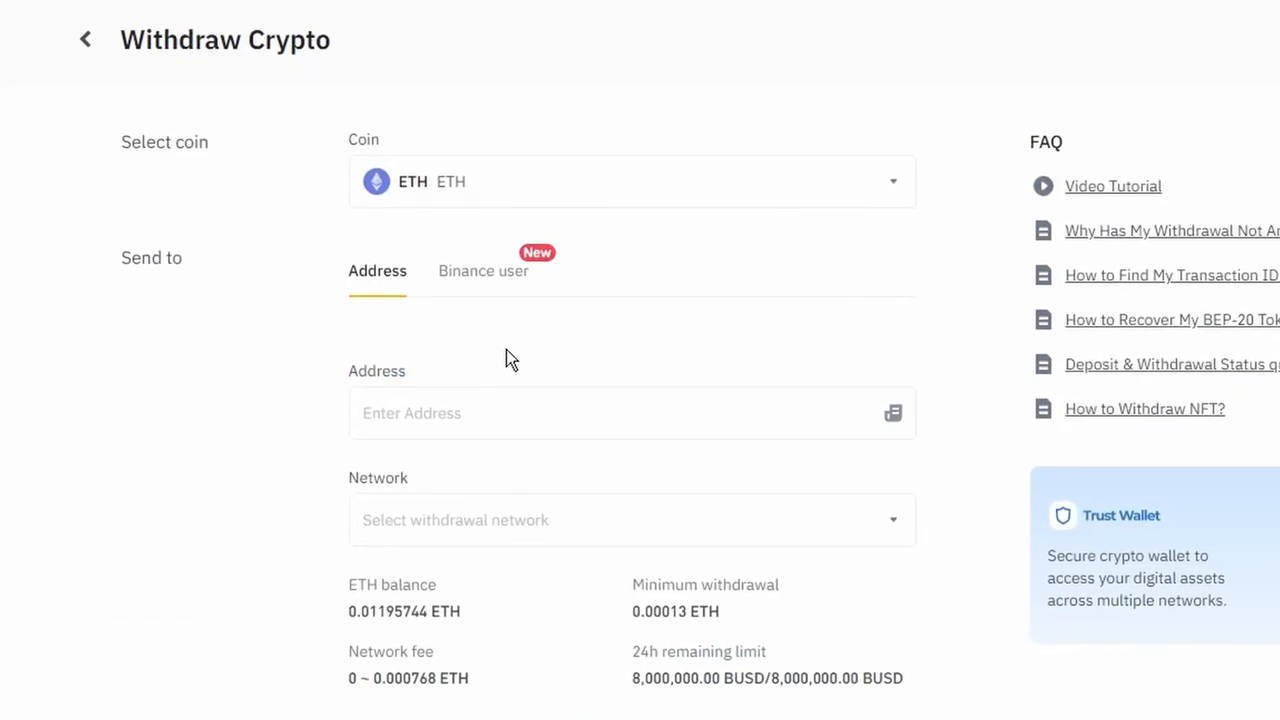
click(630, 413)
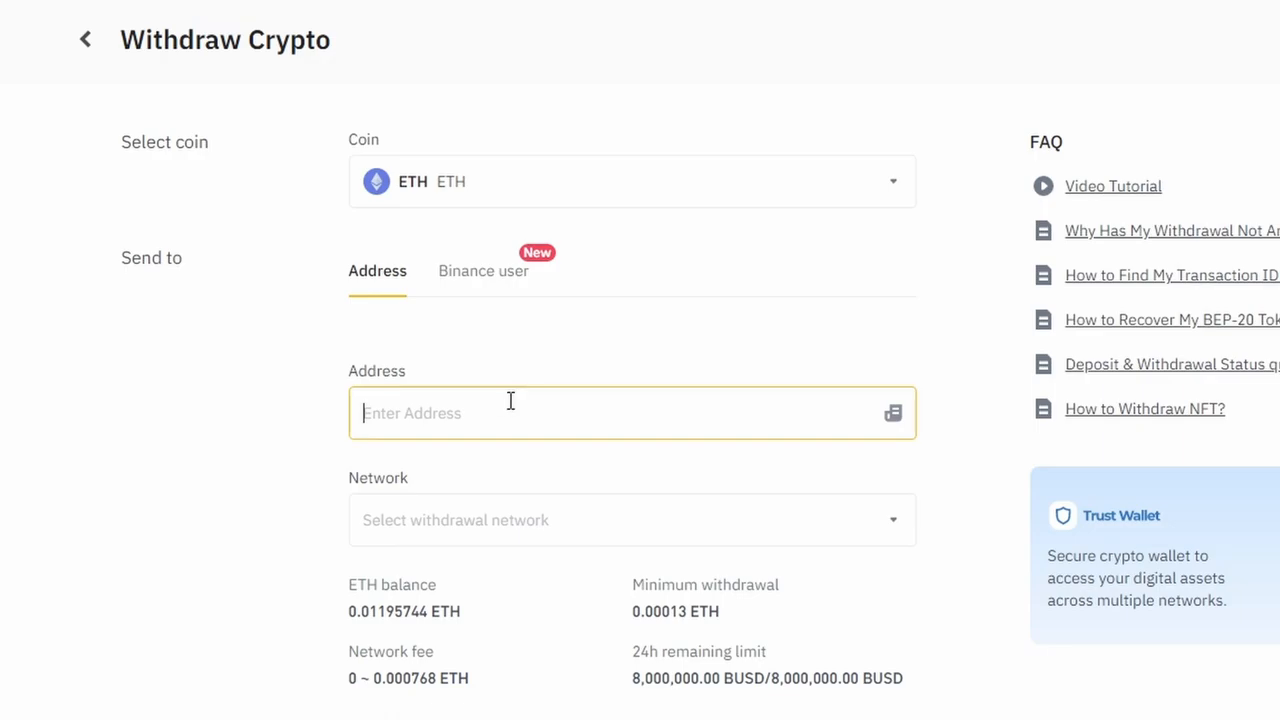
text(0x6748952A454714Ba3b58Cb40354021a011b78036)
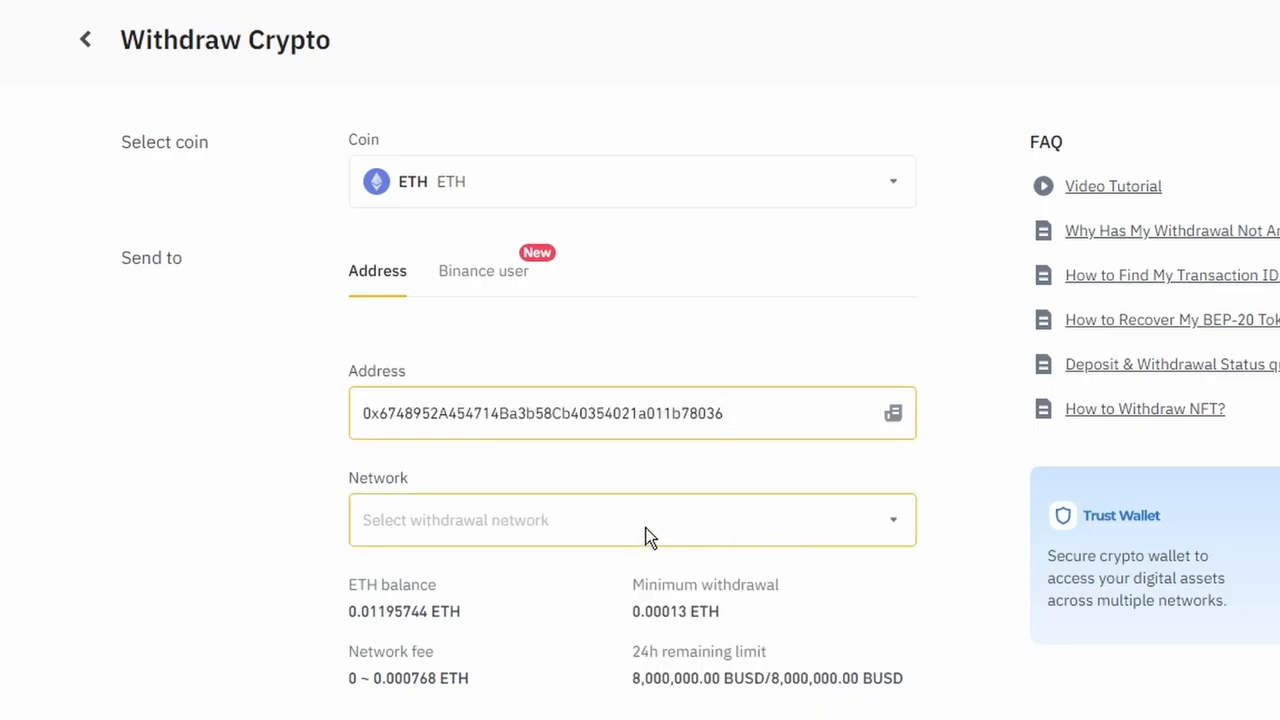
click(632, 520)
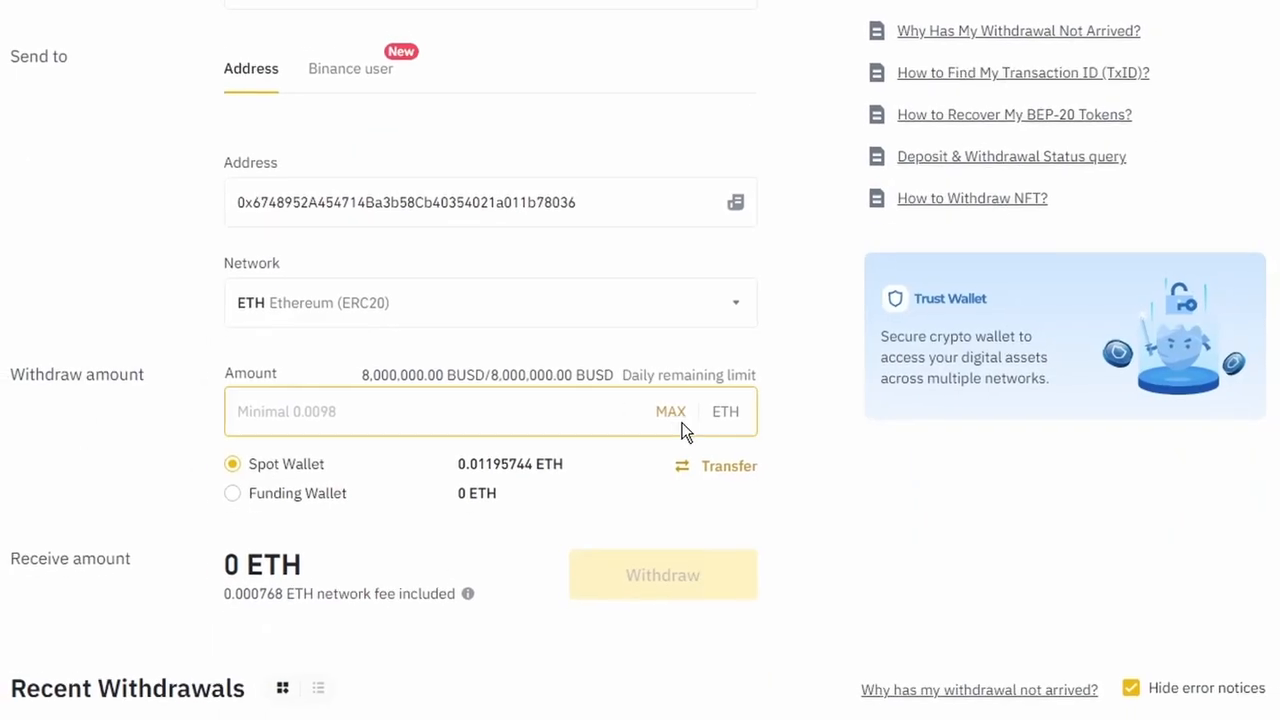
click(670, 411)
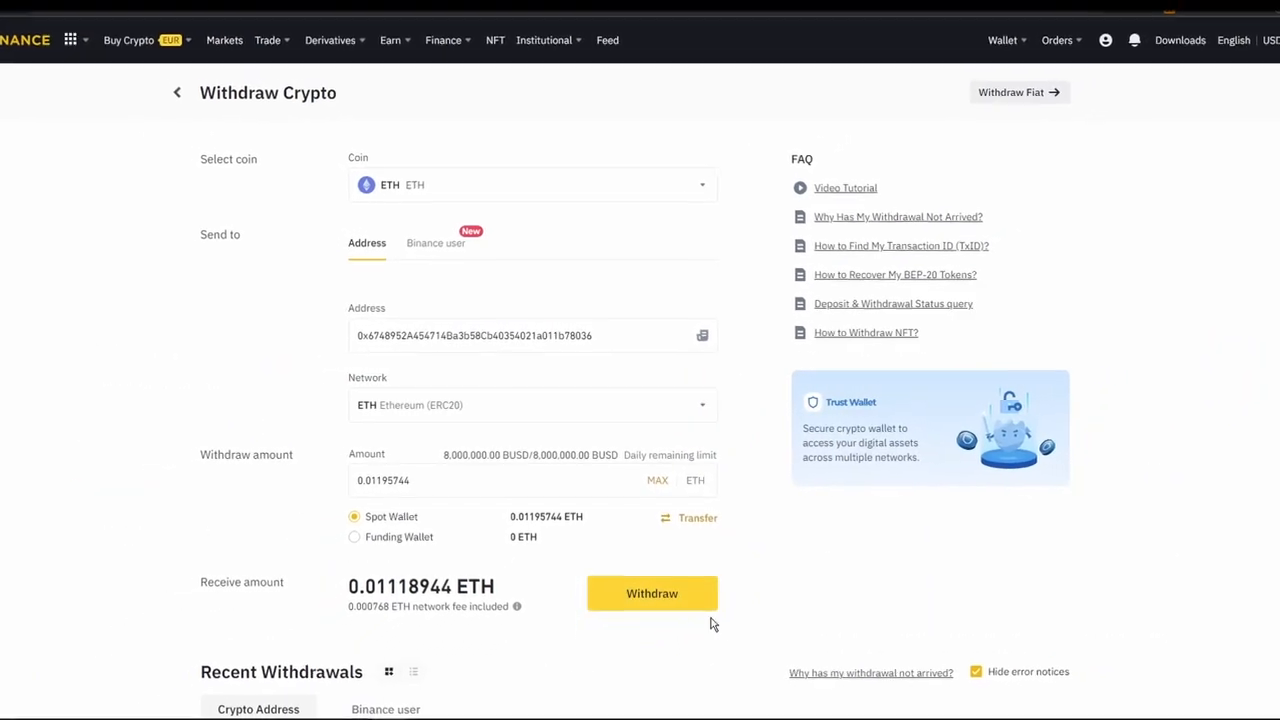
click(651, 593)
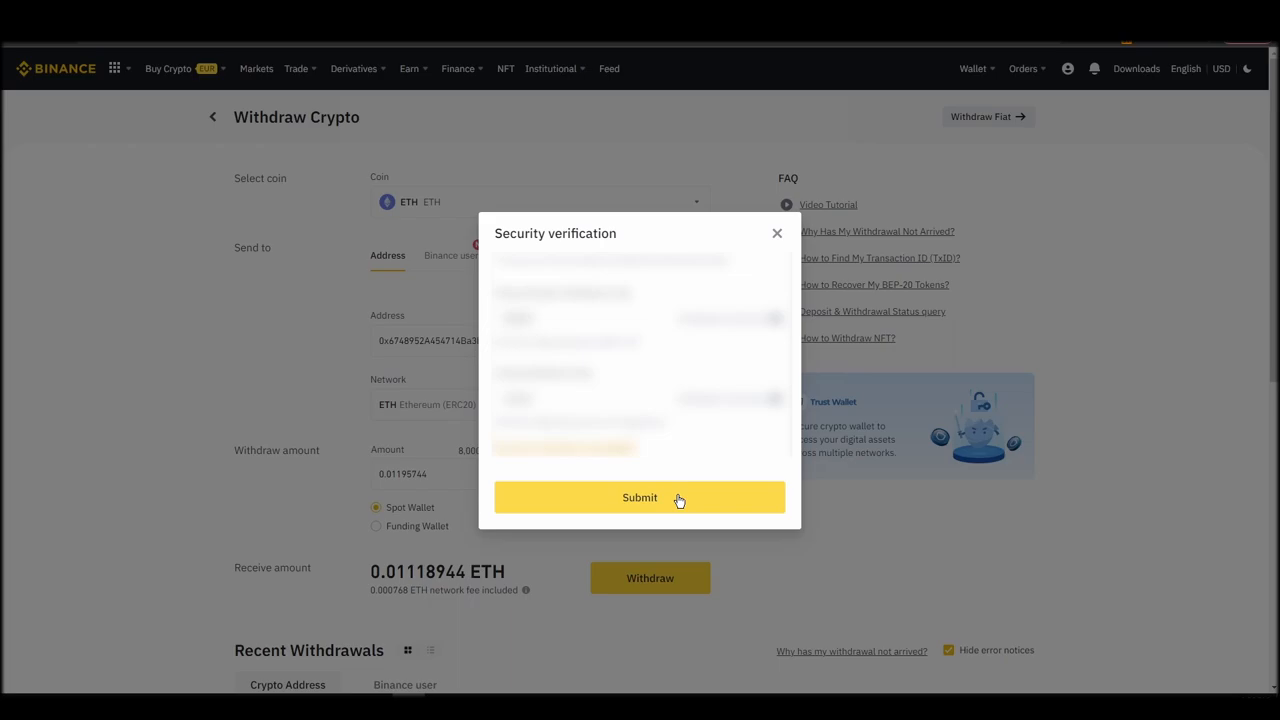
click(640, 497)
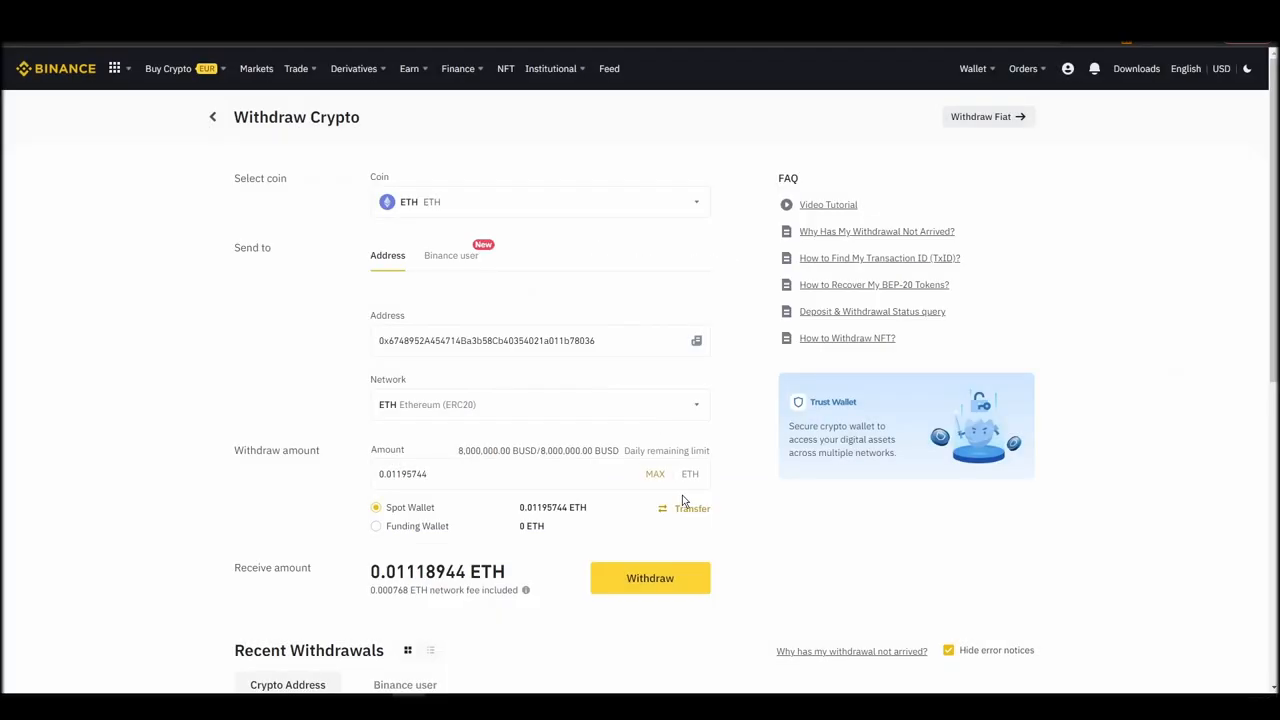
click(649, 577)
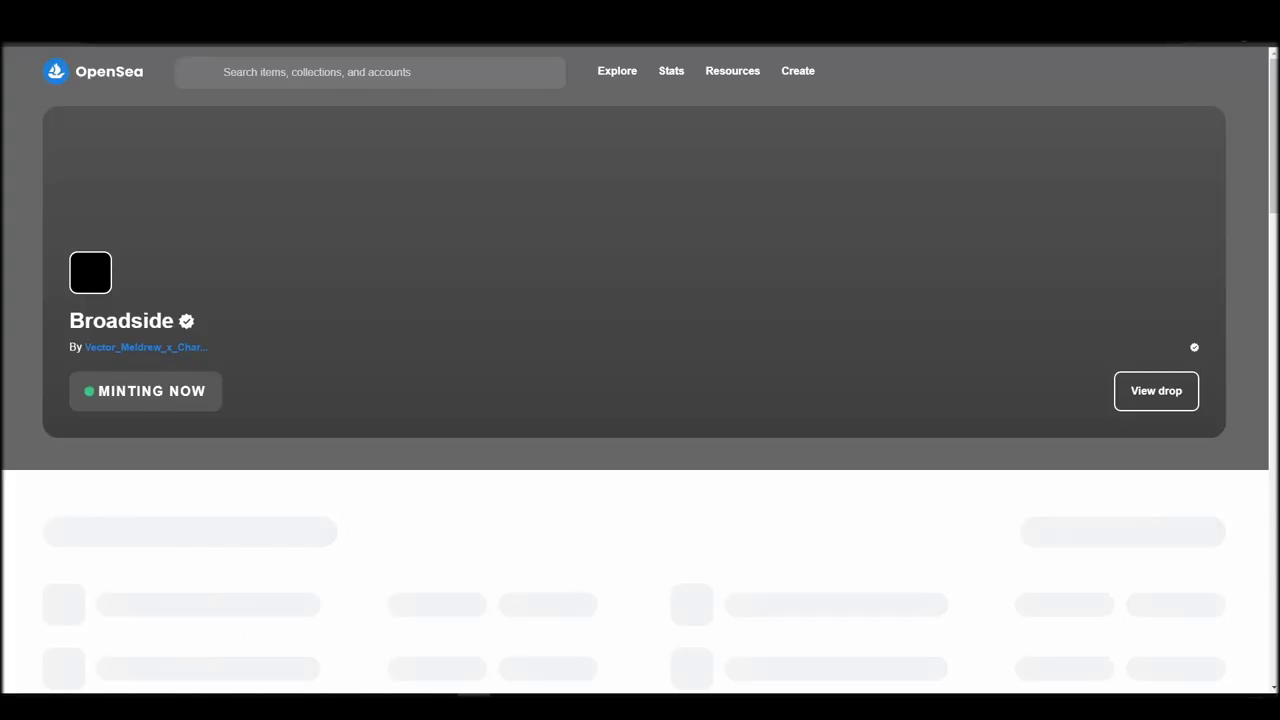
Step: Connect MetaMask Account 1 to OpenSea, accept the terms, and sign the welcome message
click(1140, 71)
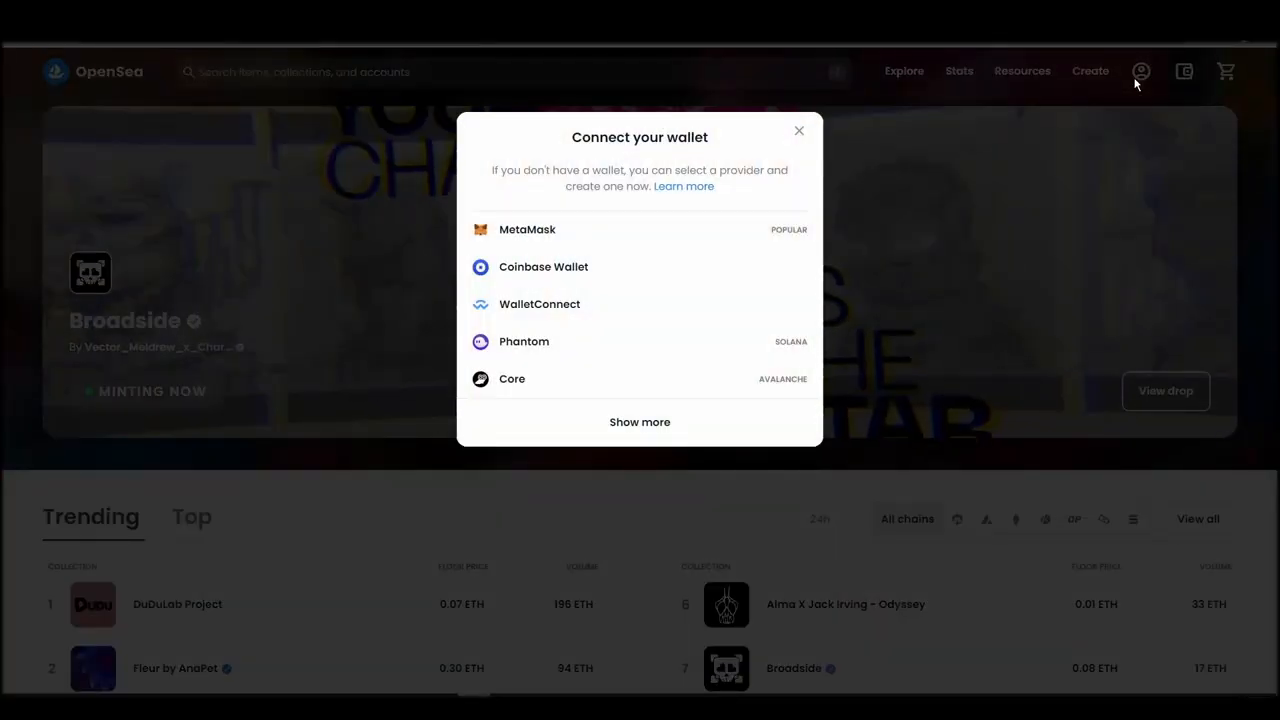
click(527, 229)
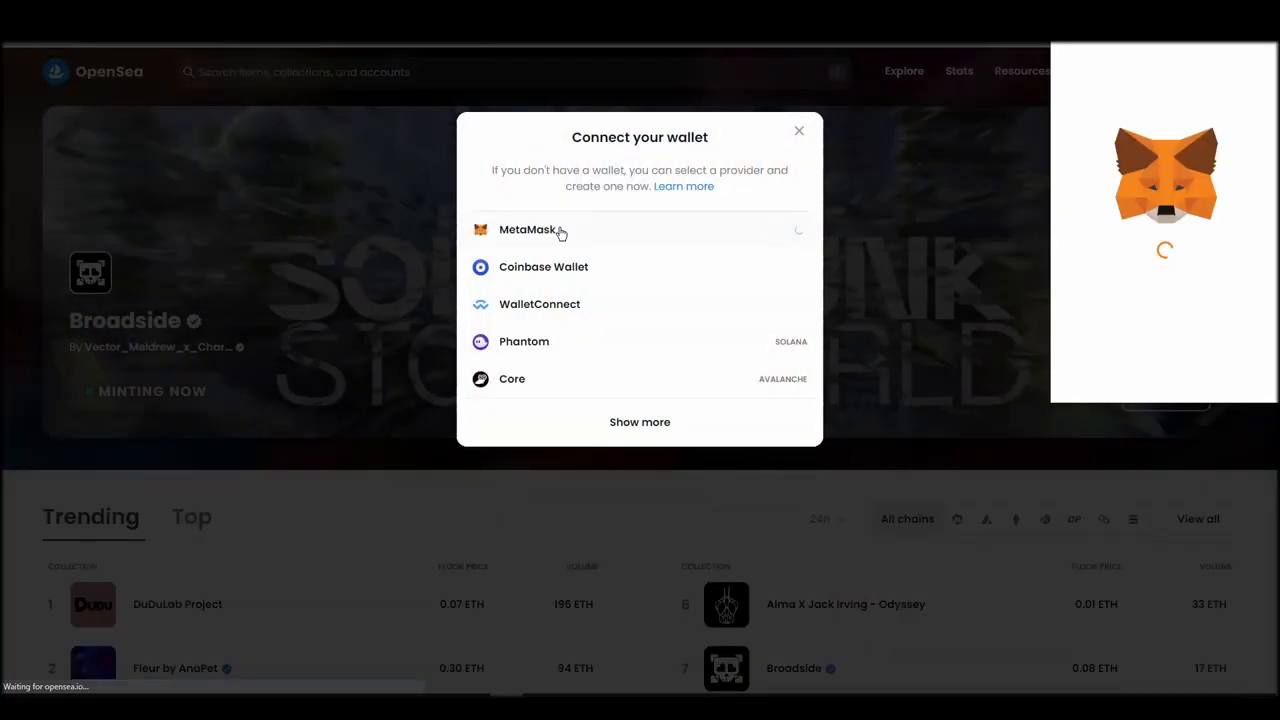
click(527, 229)
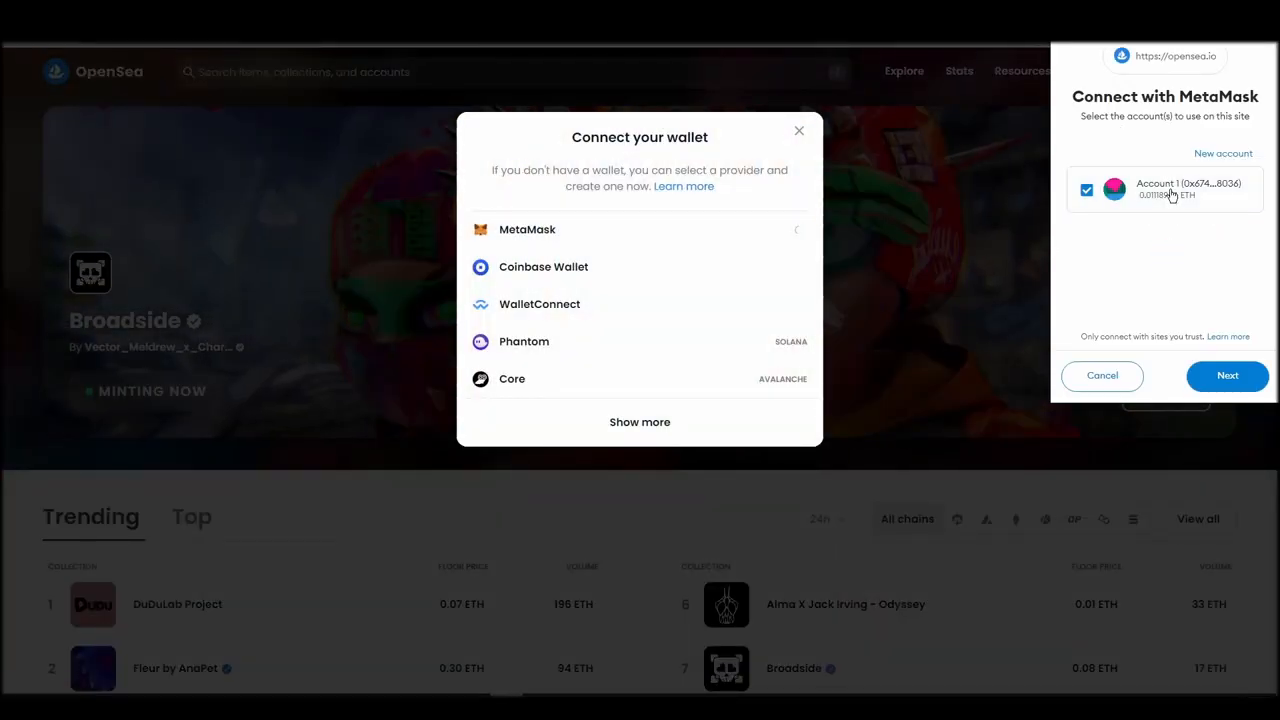
click(1227, 375)
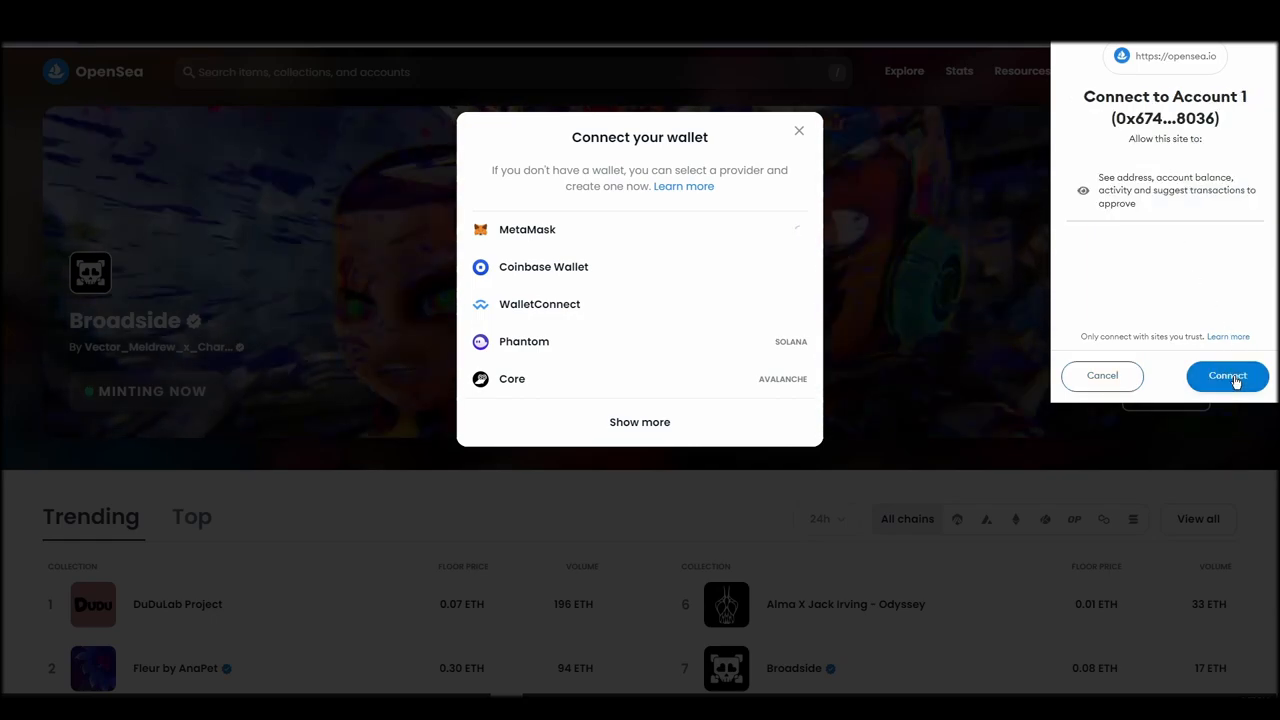
click(1227, 375)
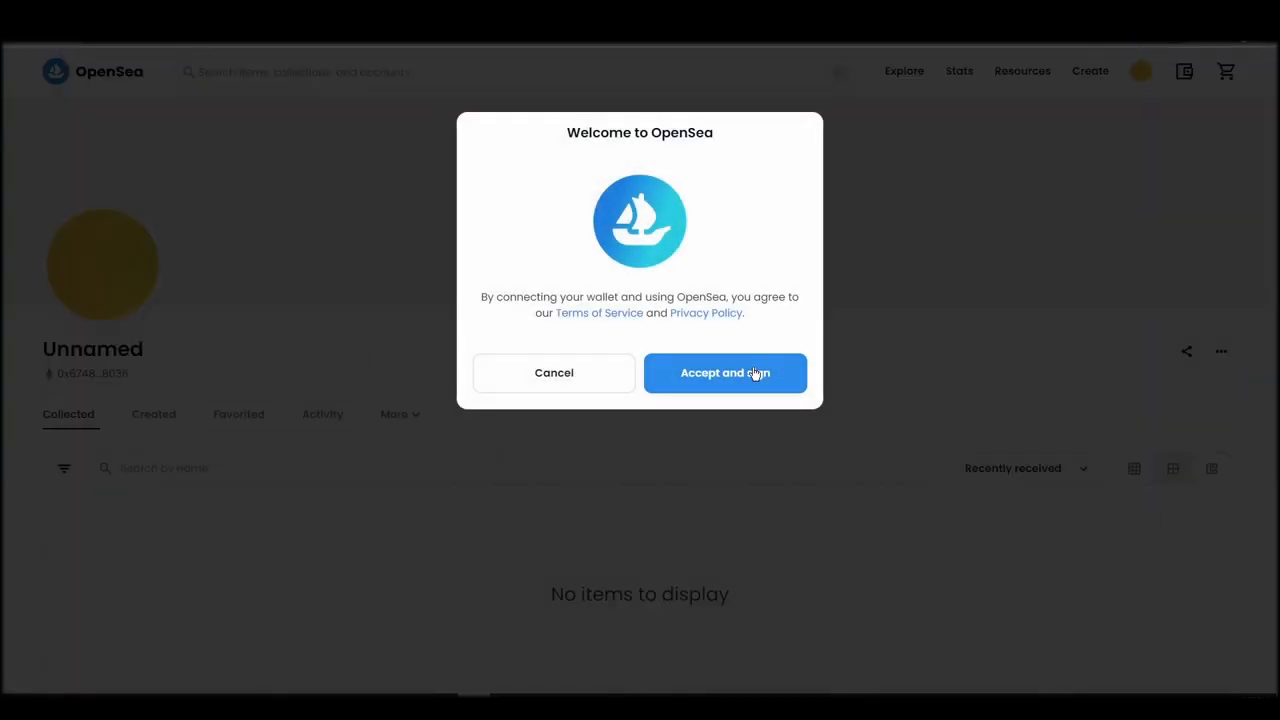
click(725, 372)
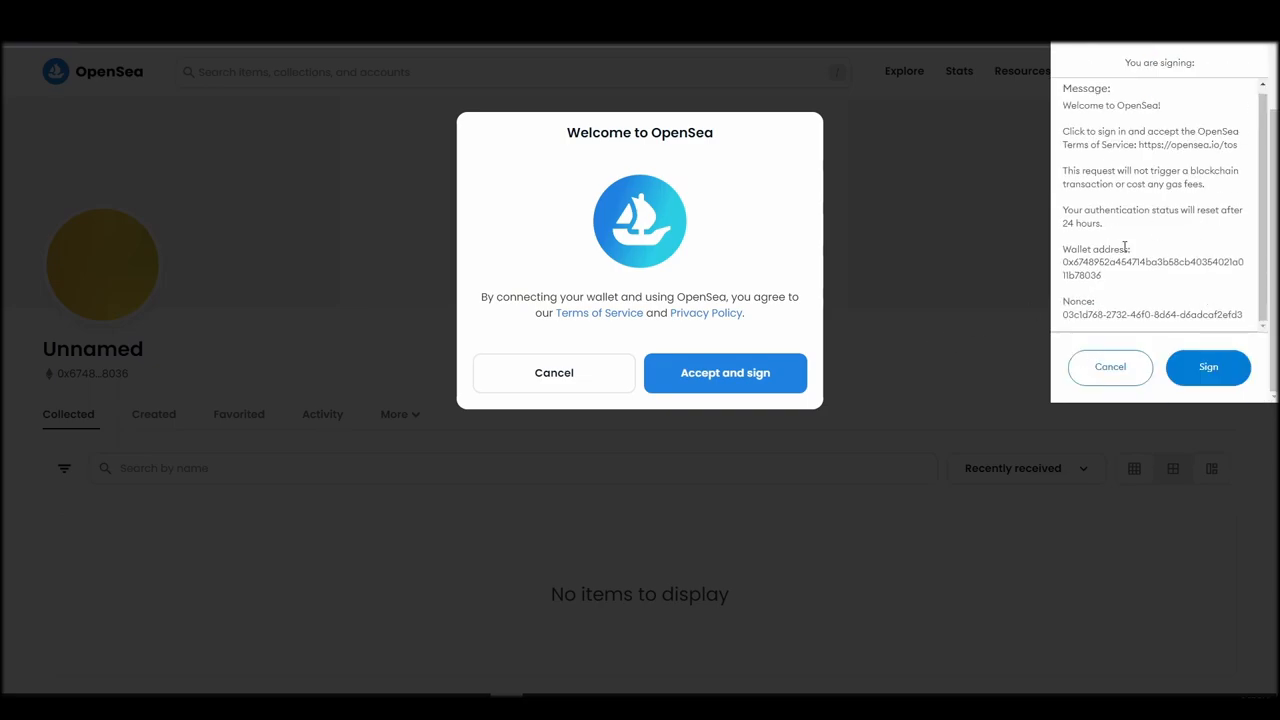
click(1208, 367)
text(c)
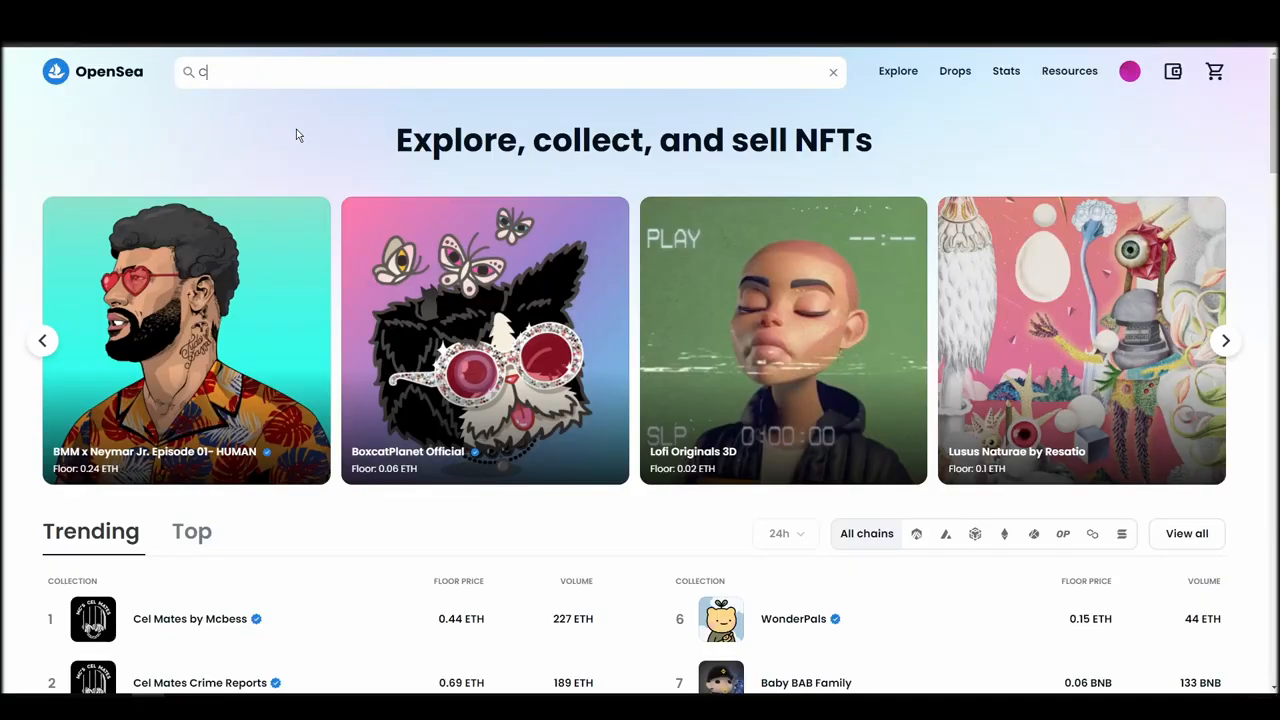
Step: Search OpenSea for 'Crypto Bull Society' to reach its 7,777-item collection page
text(rypto Bull)
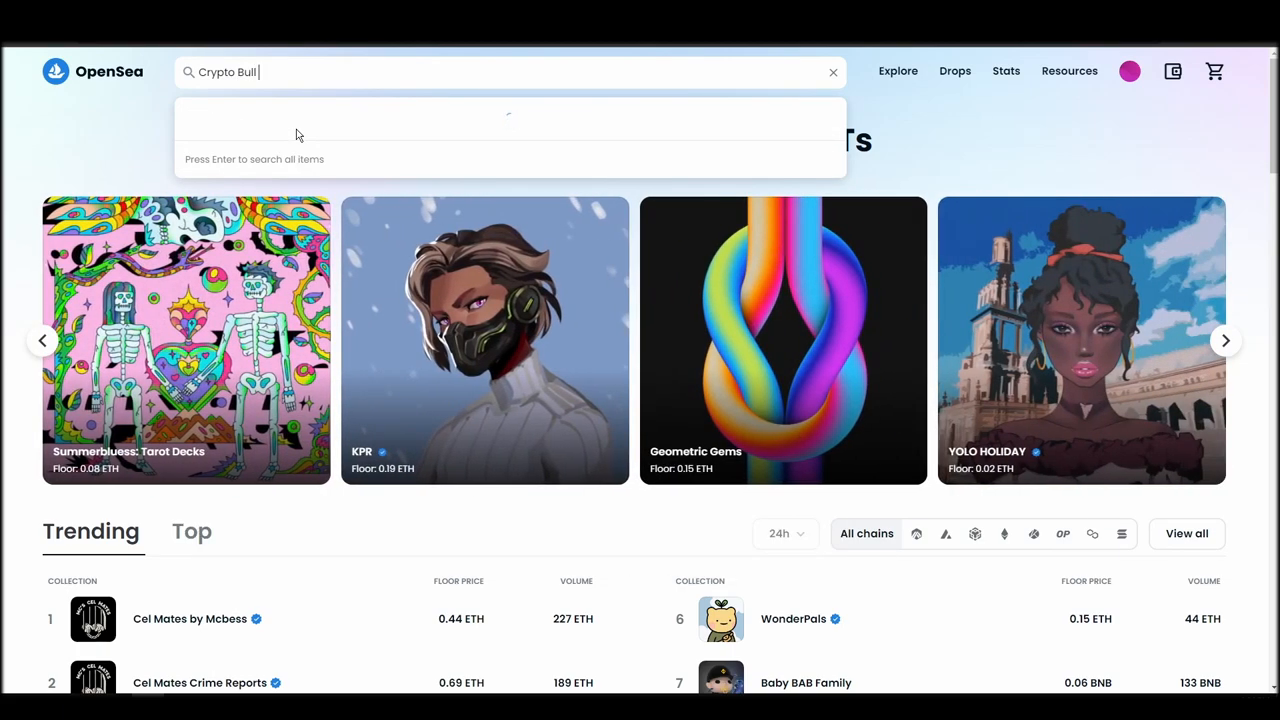
text(Soc)
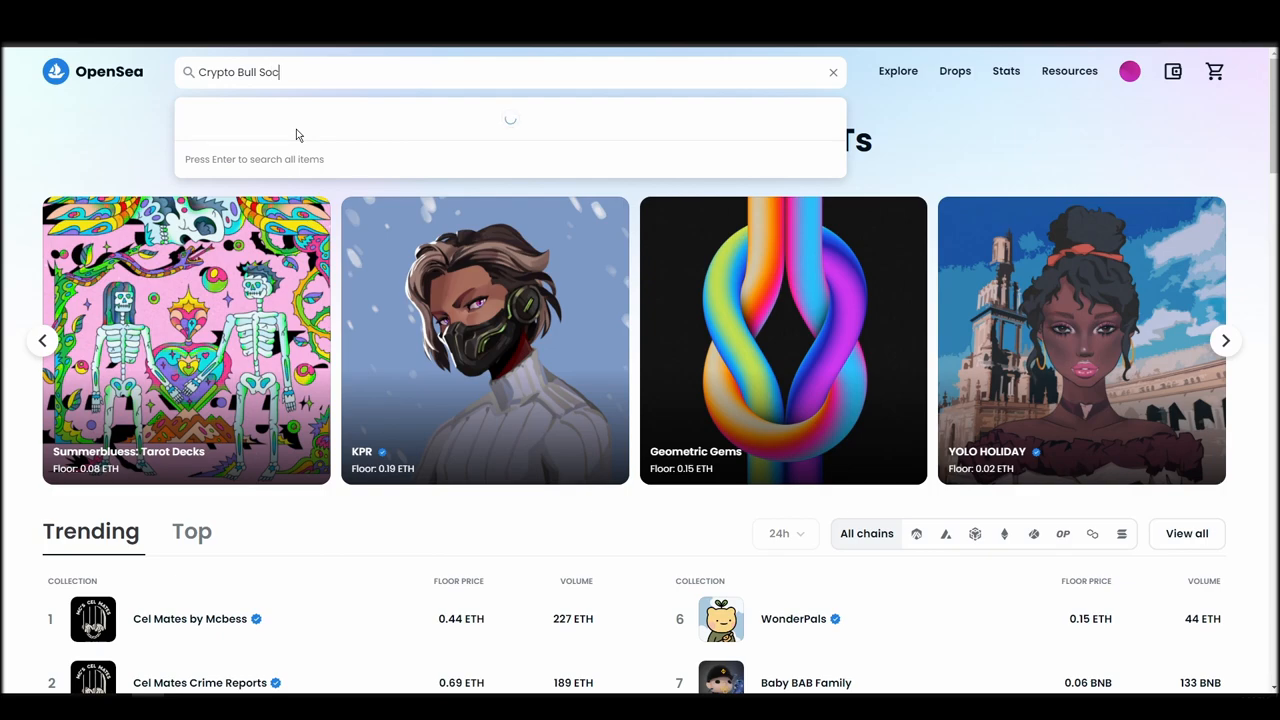
text(iety)
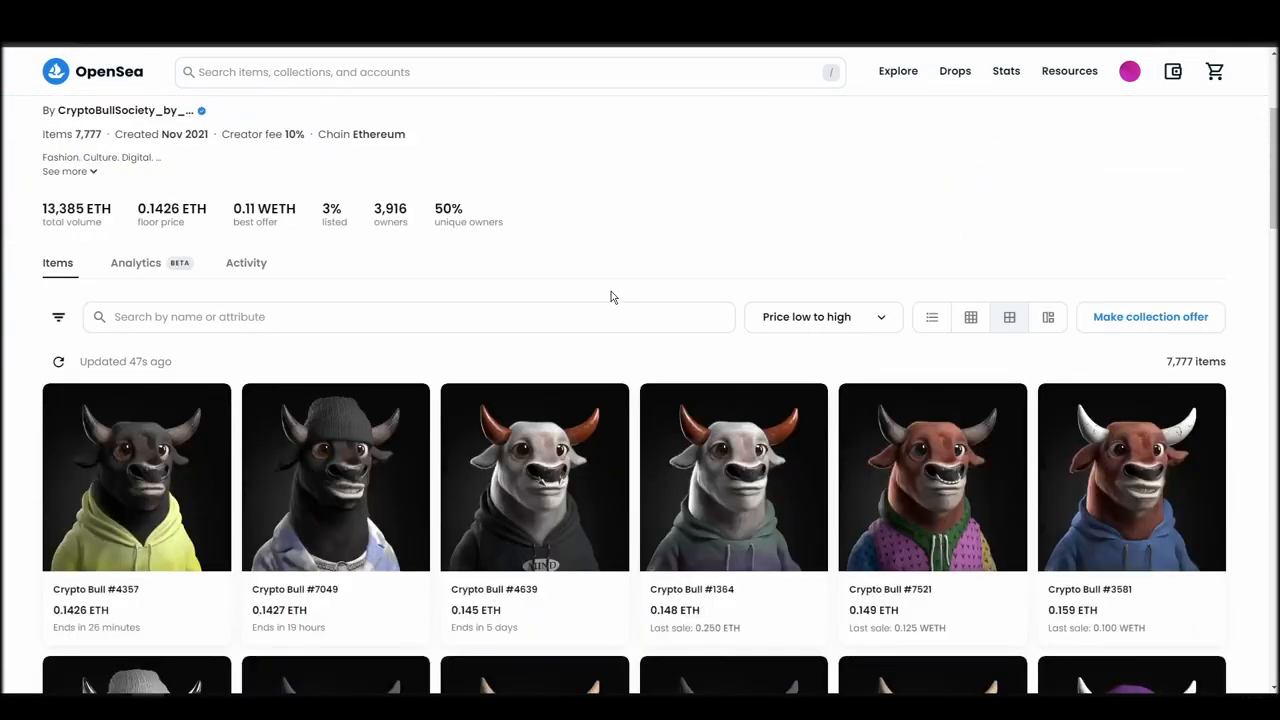
Step: Add Crypto Bull #3698 (0.171 ETH) to the cart and begin checkout from the cart
scroll(down, 3)
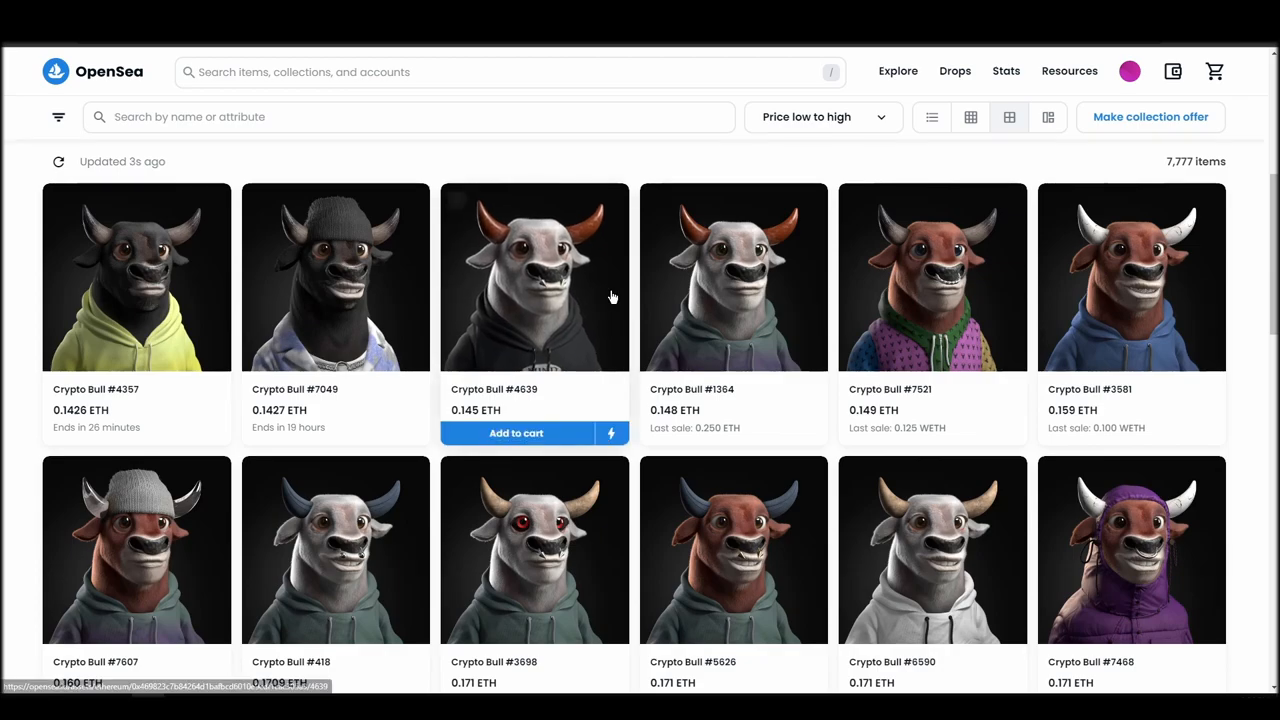
scroll(down, 3)
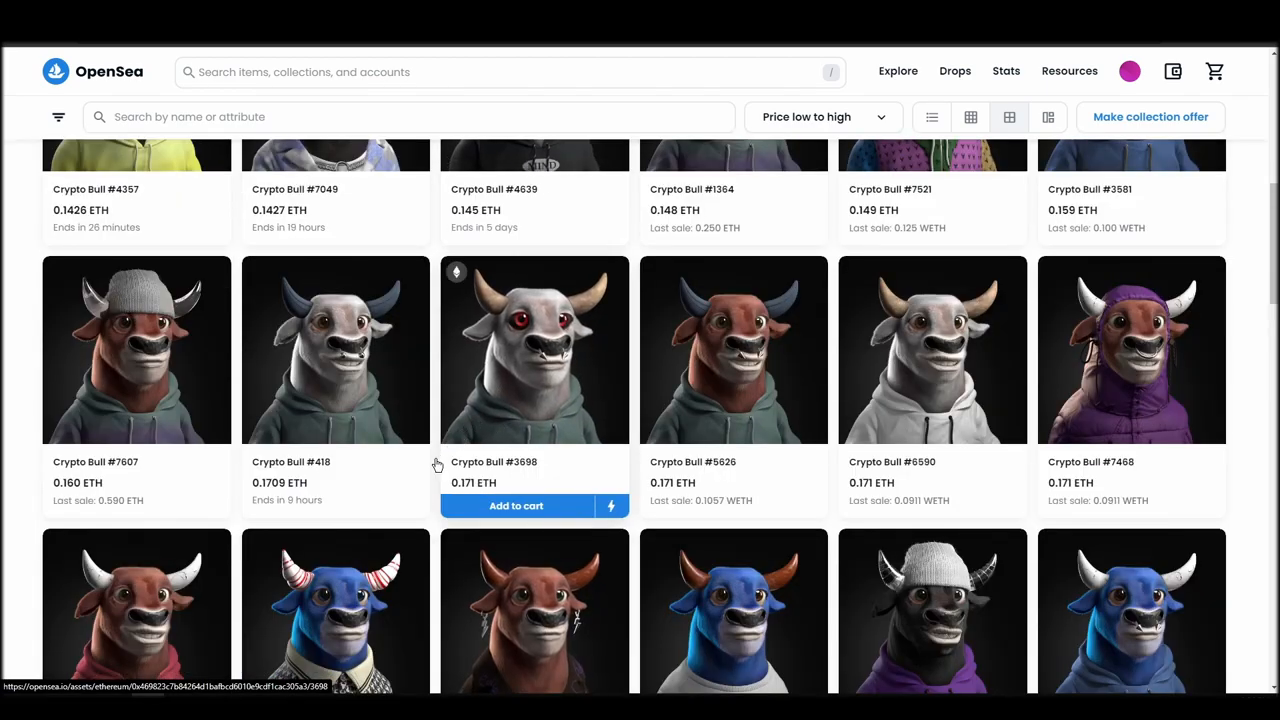
click(534, 349)
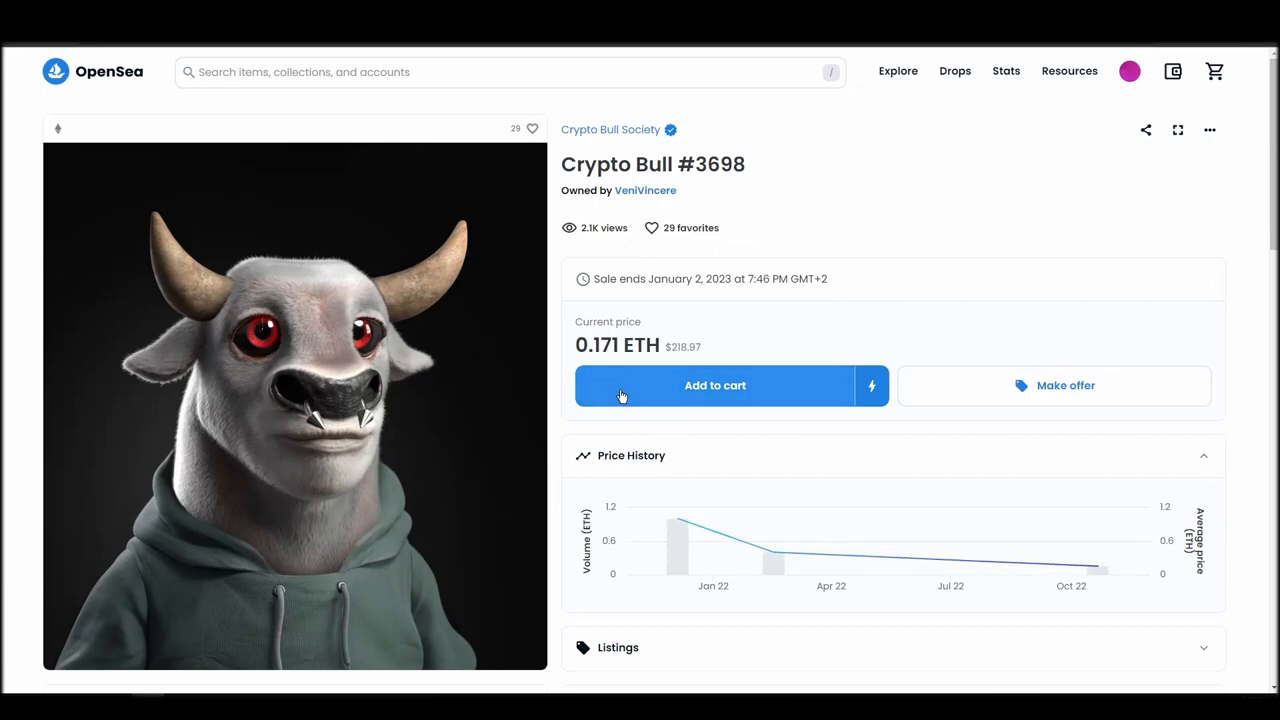
click(715, 385)
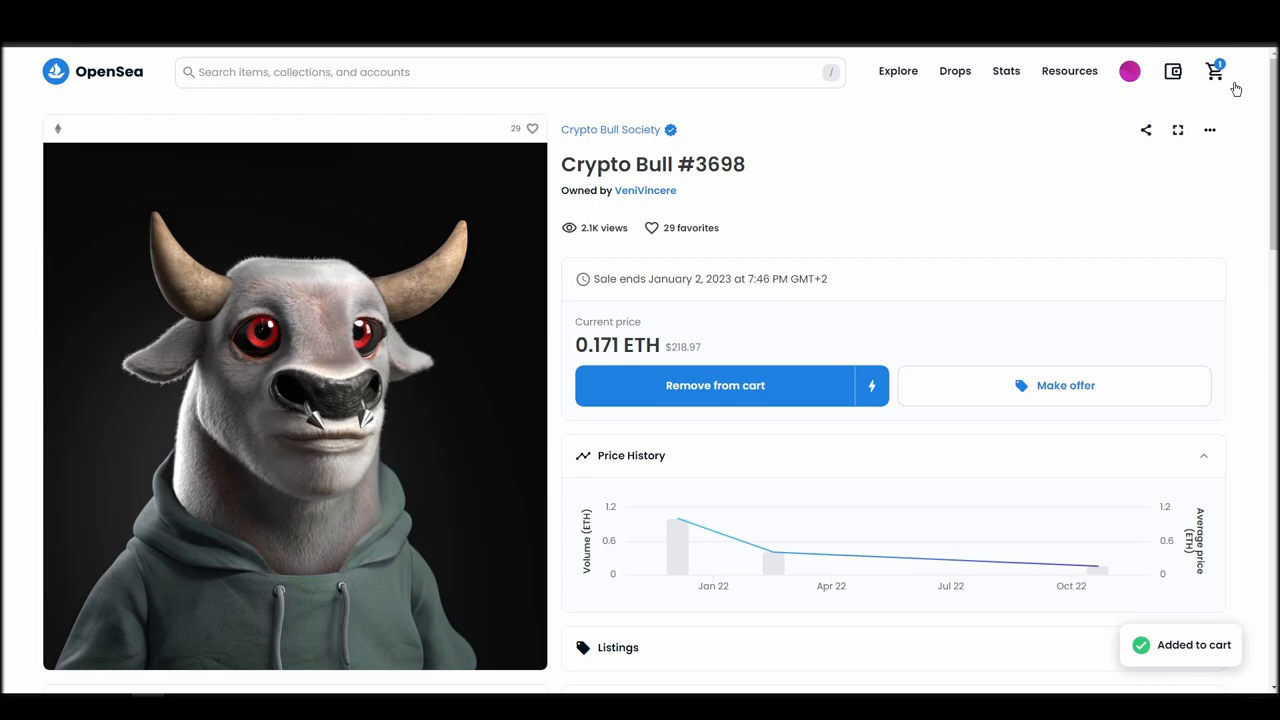
click(1214, 71)
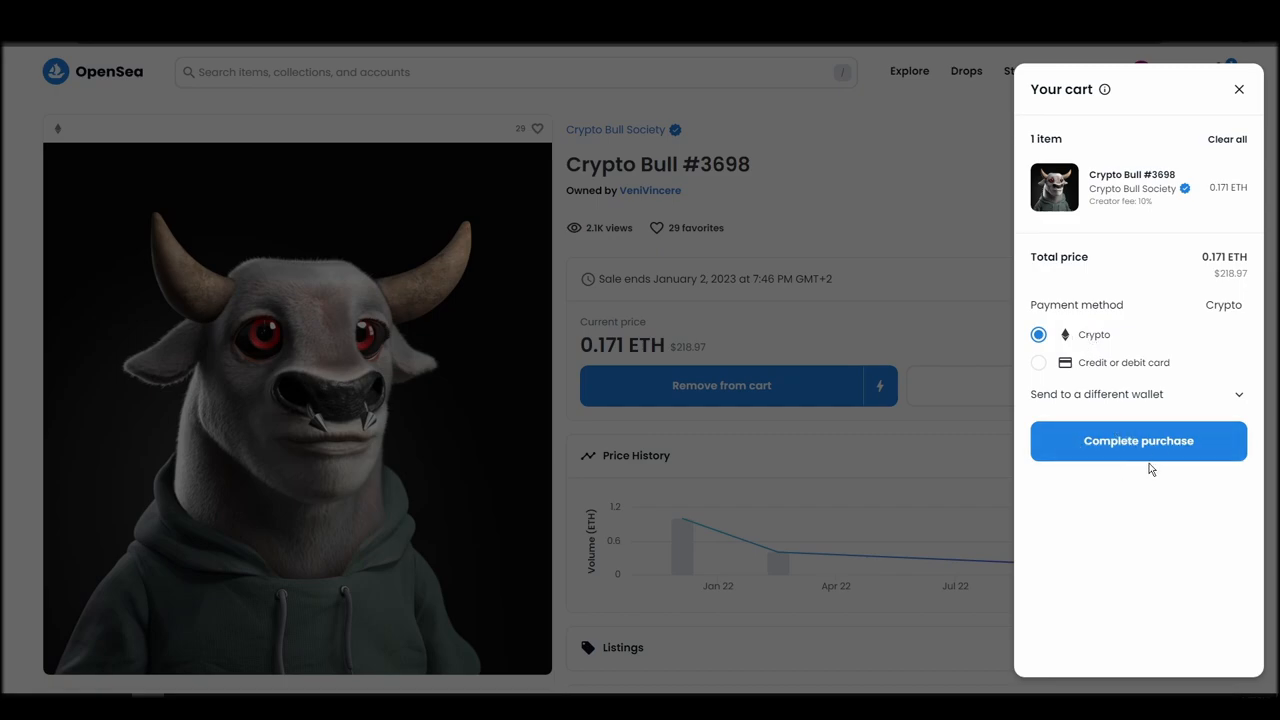
click(1138, 440)
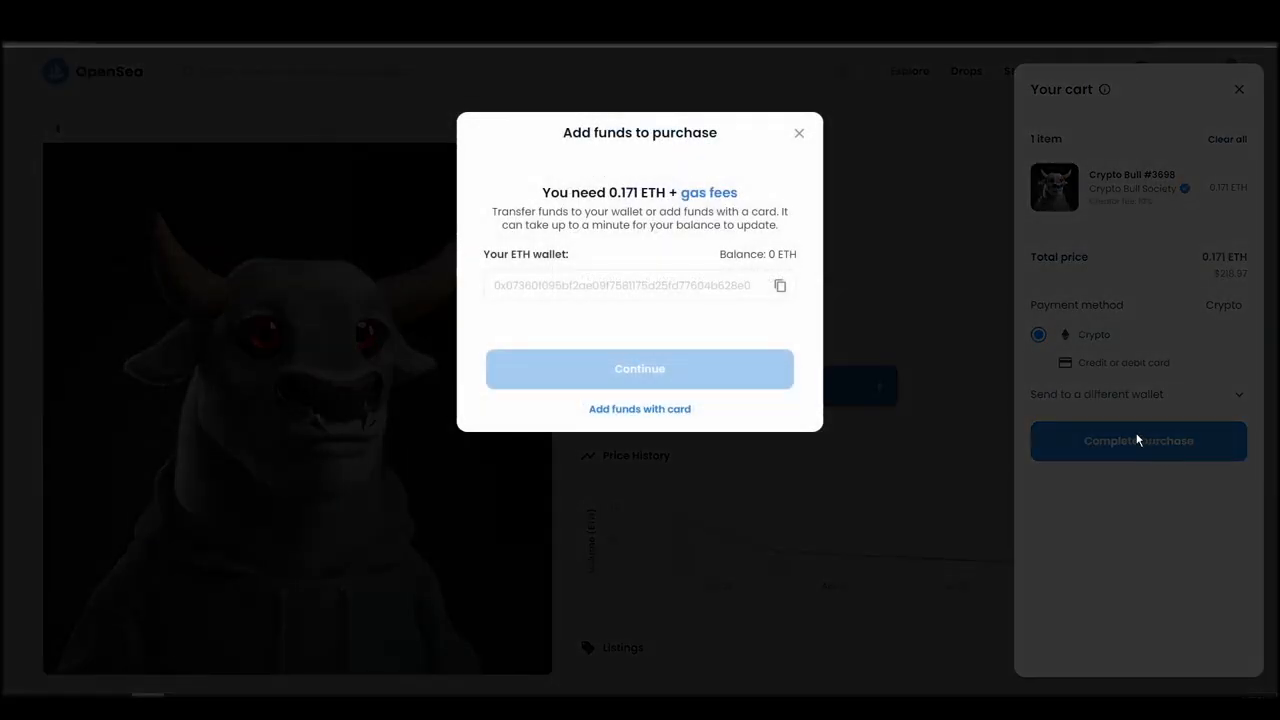